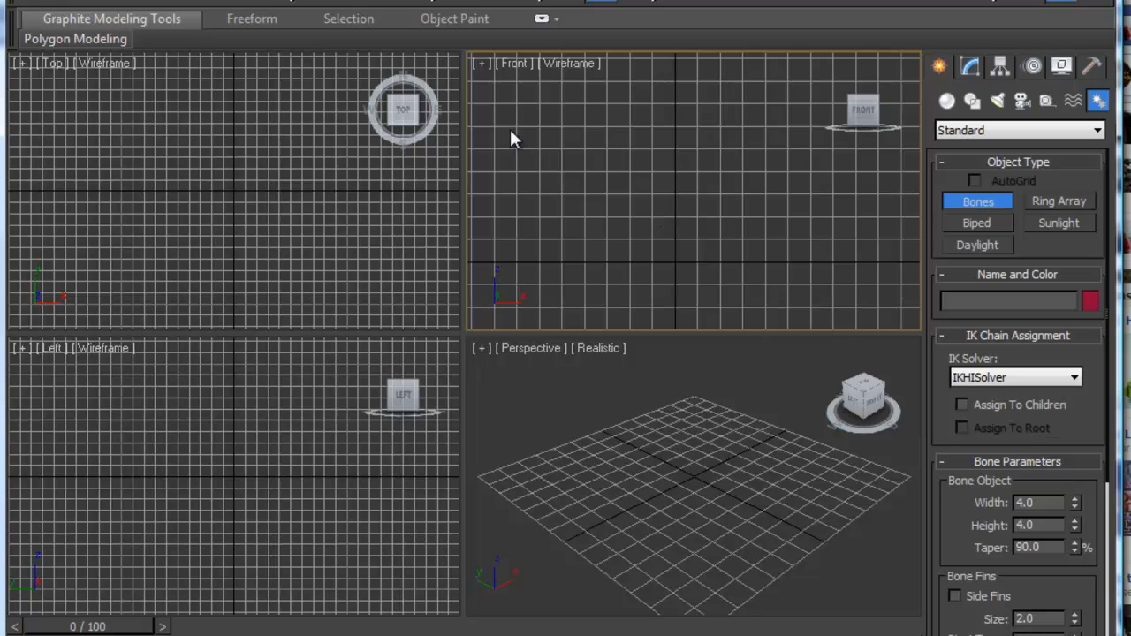
mouse_move(580, 173)
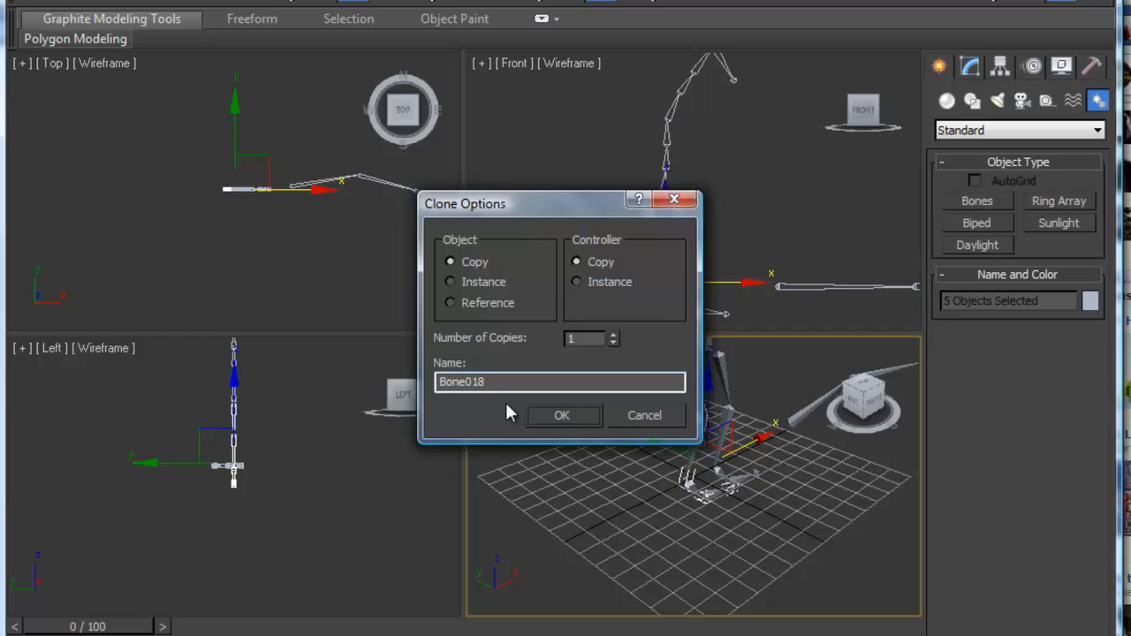
- Confirm the arm bone clone and move the copy up to shoulder height
left_click(562, 415)
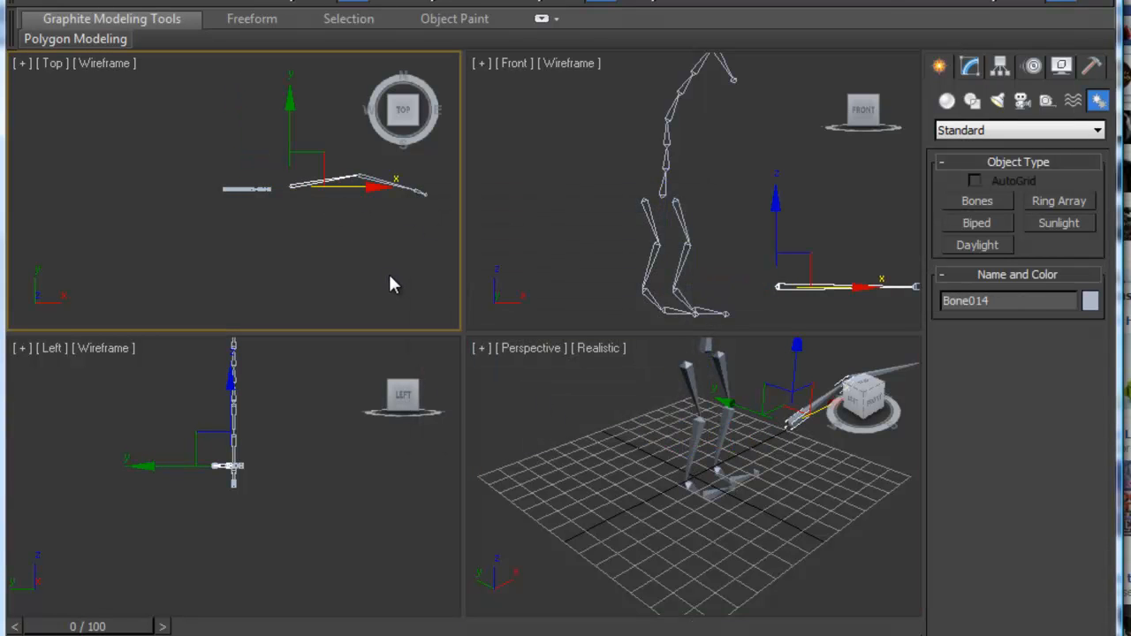
mouse_move(725, 515)
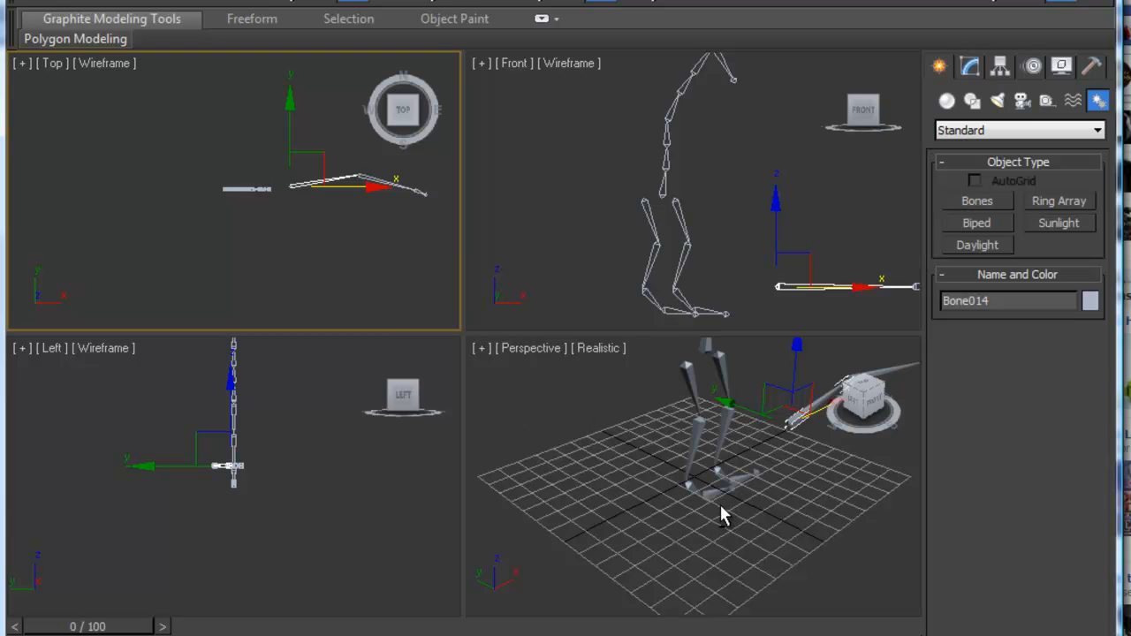
left_click_drag(725, 517, 778, 416)
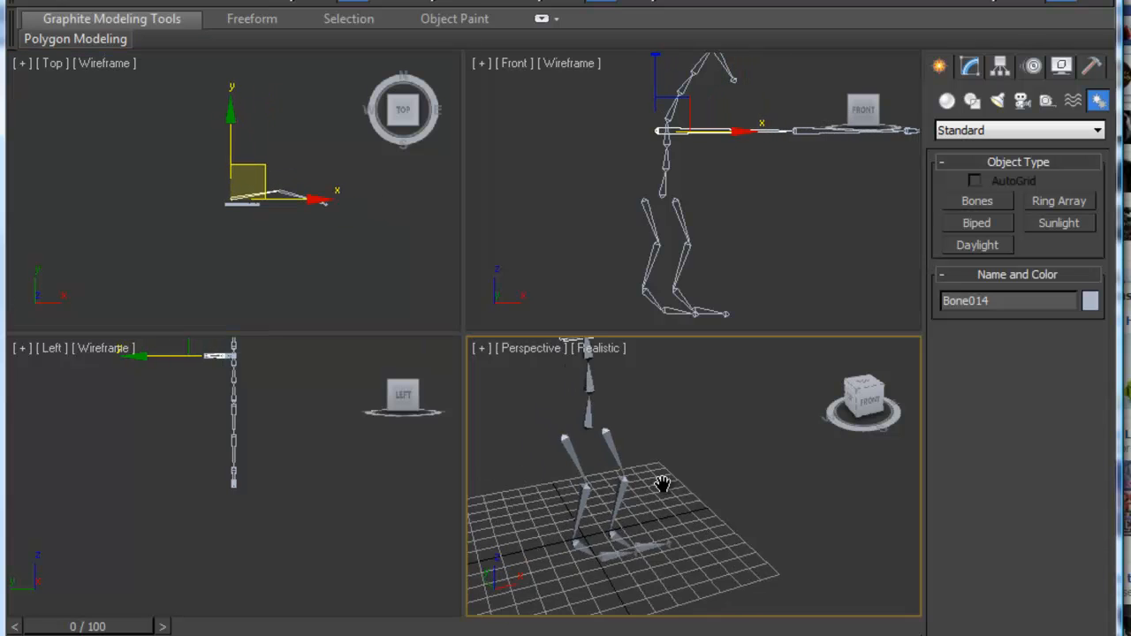
- Rotate the arm chain outward from the body, orbiting the view to check it
left_click_drag(662, 484, 580, 555)
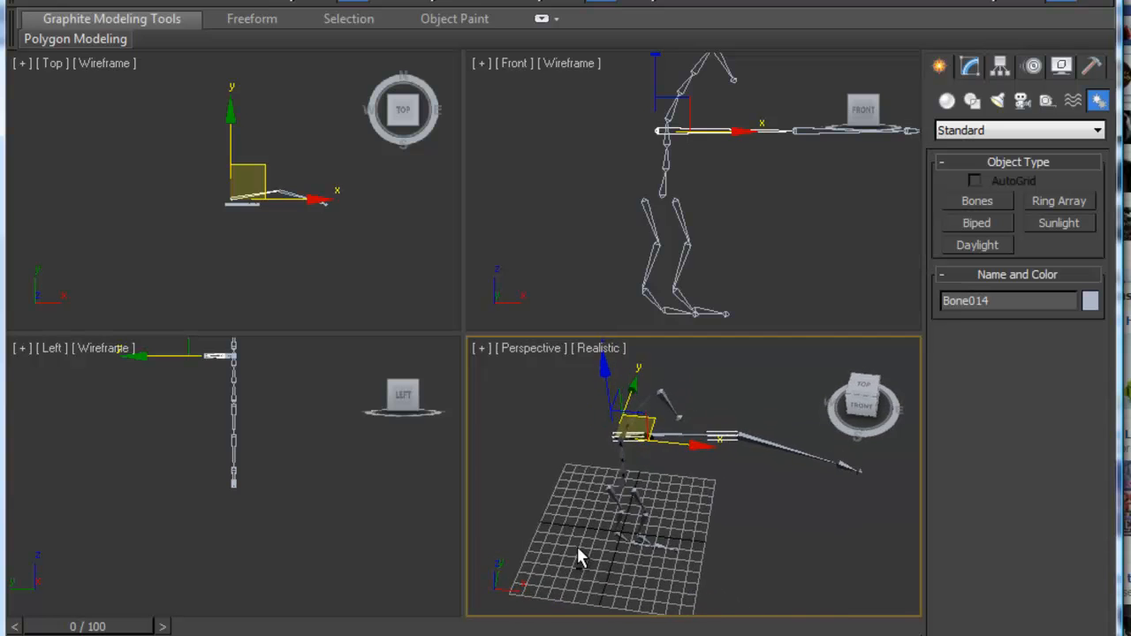
left_click_drag(582, 555, 556, 506)
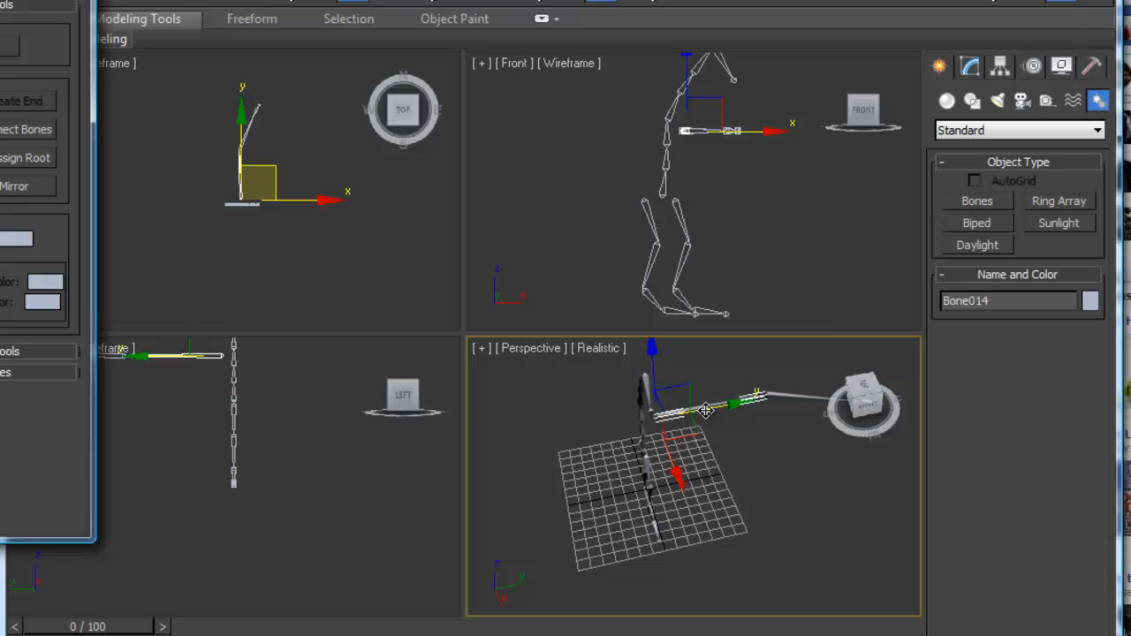
- Mirror the arm chain across the Y axis with Bone Tools to create the opposite arm
left_click(27, 188)
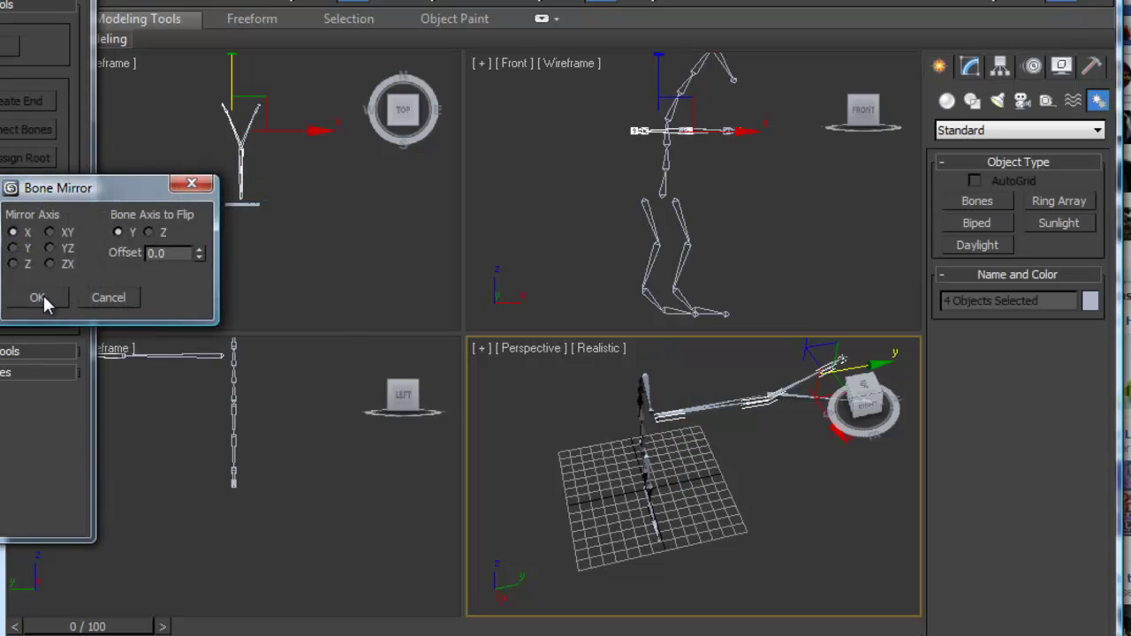
left_click(16, 248)
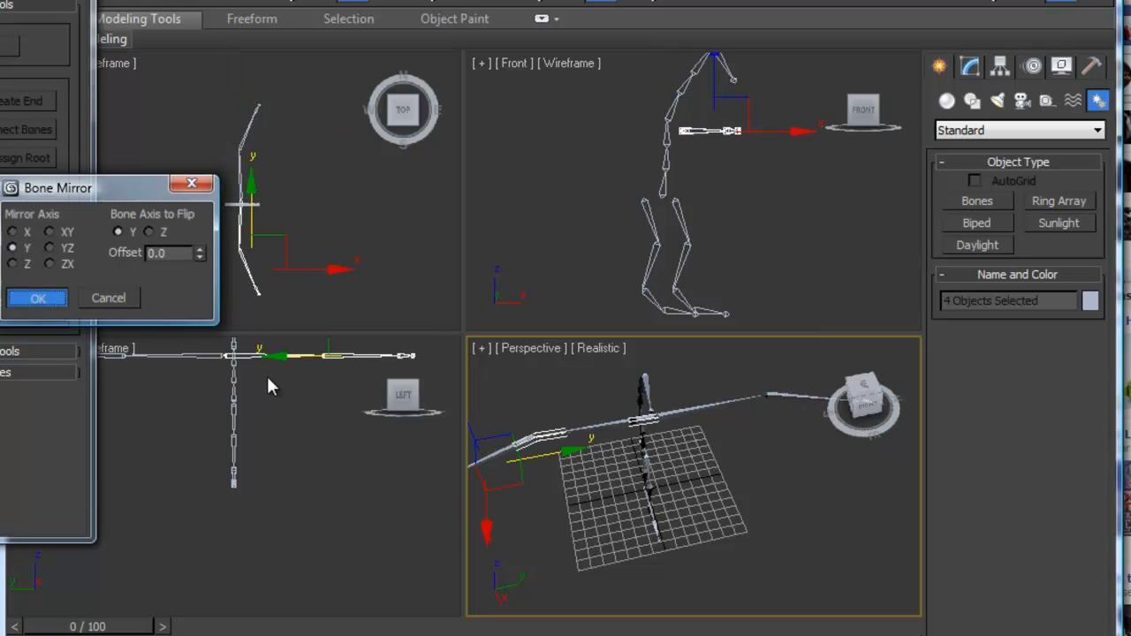
left_click(37, 297)
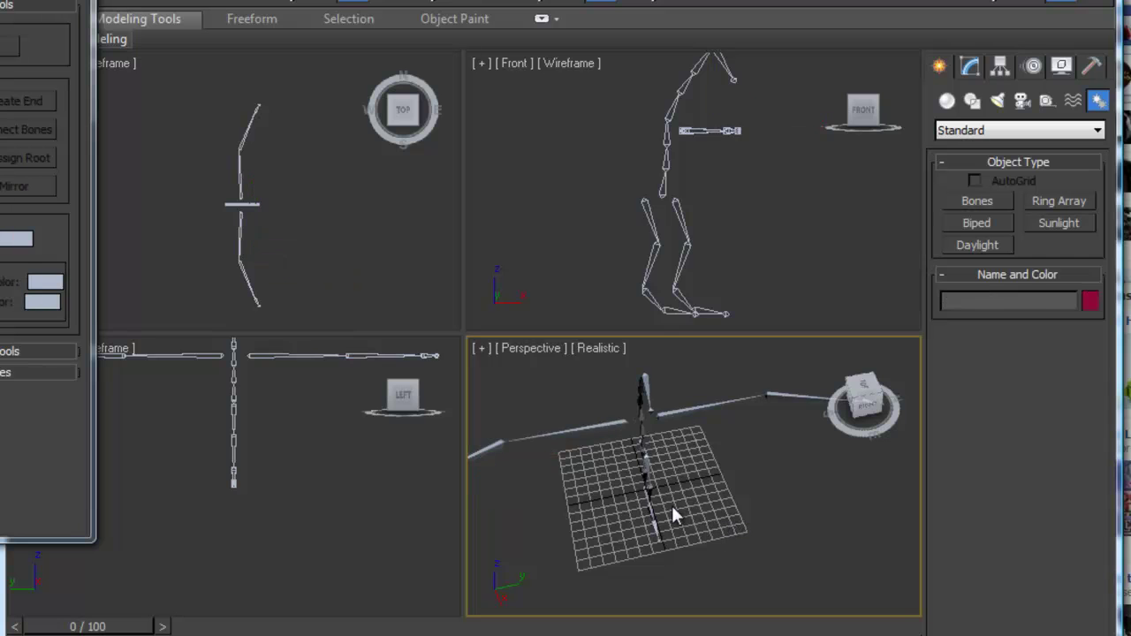
- Rotate the leg chains so they face the same way as the rest of the skeleton
left_click_drag(676, 516, 645, 491)
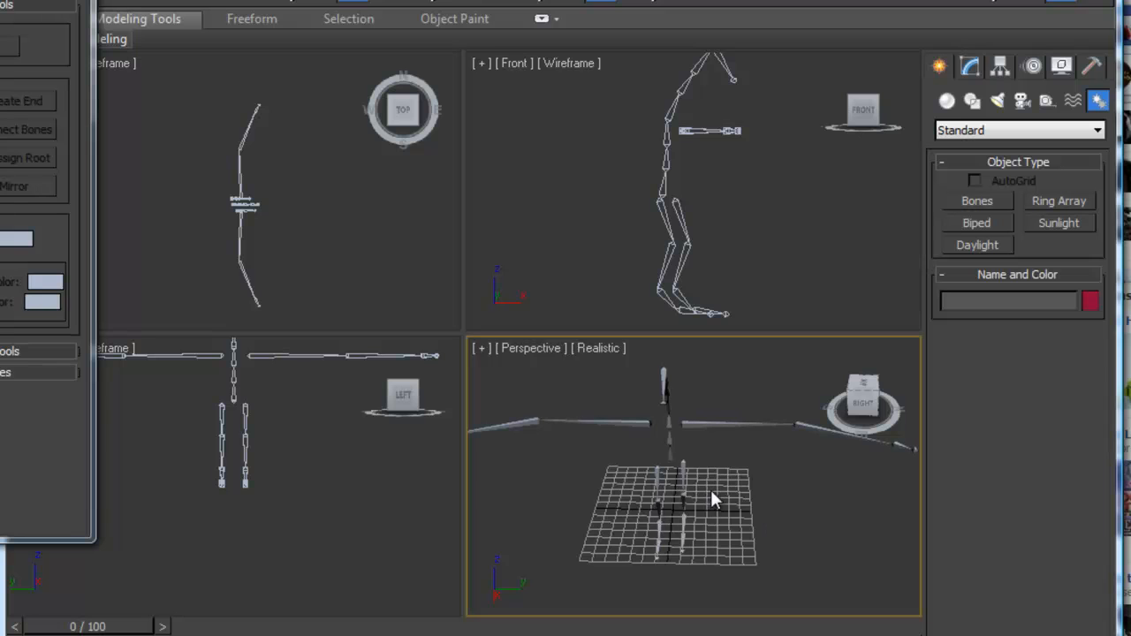
left_click_drag(716, 498, 792, 477)
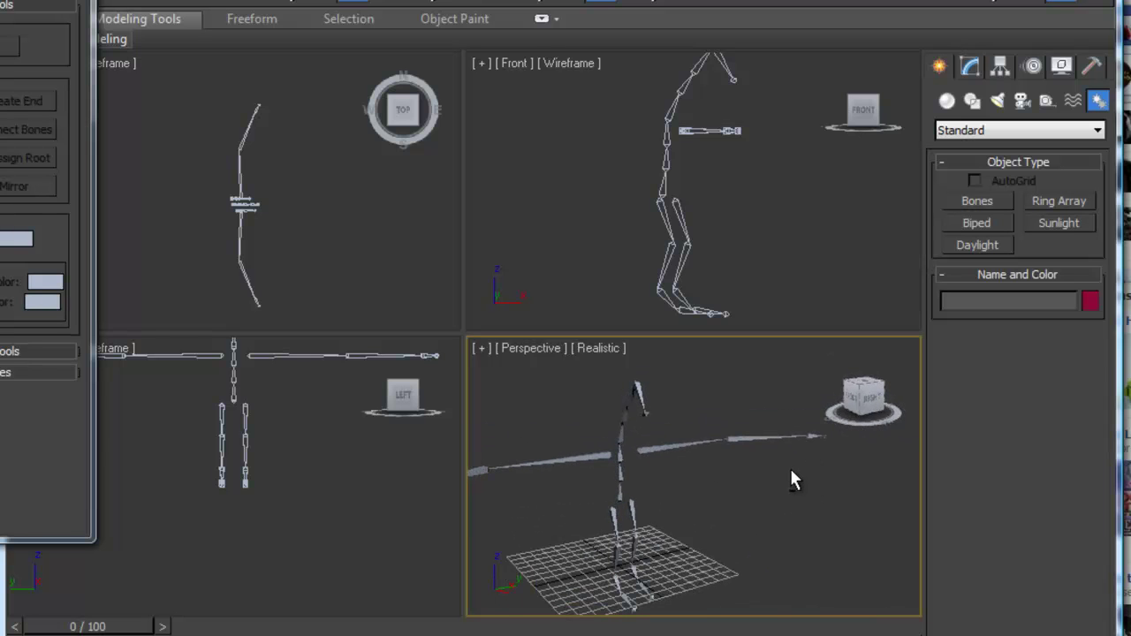
mouse_move(626, 543)
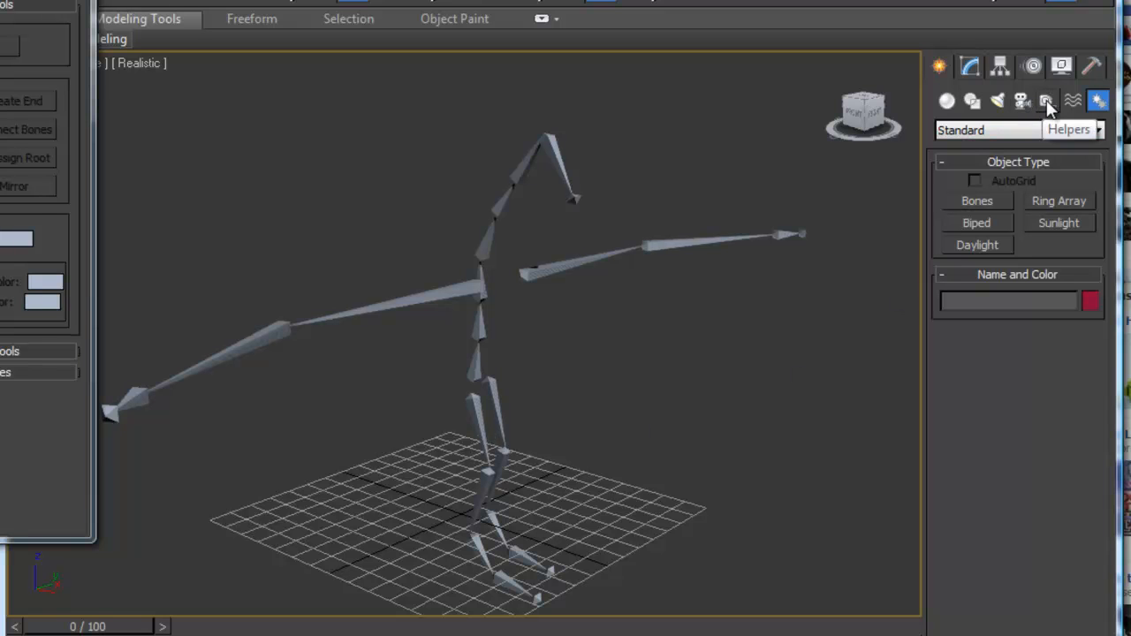
- Create a Dummy helper from the Helpers category at the foot of the leg
left_click(1046, 99)
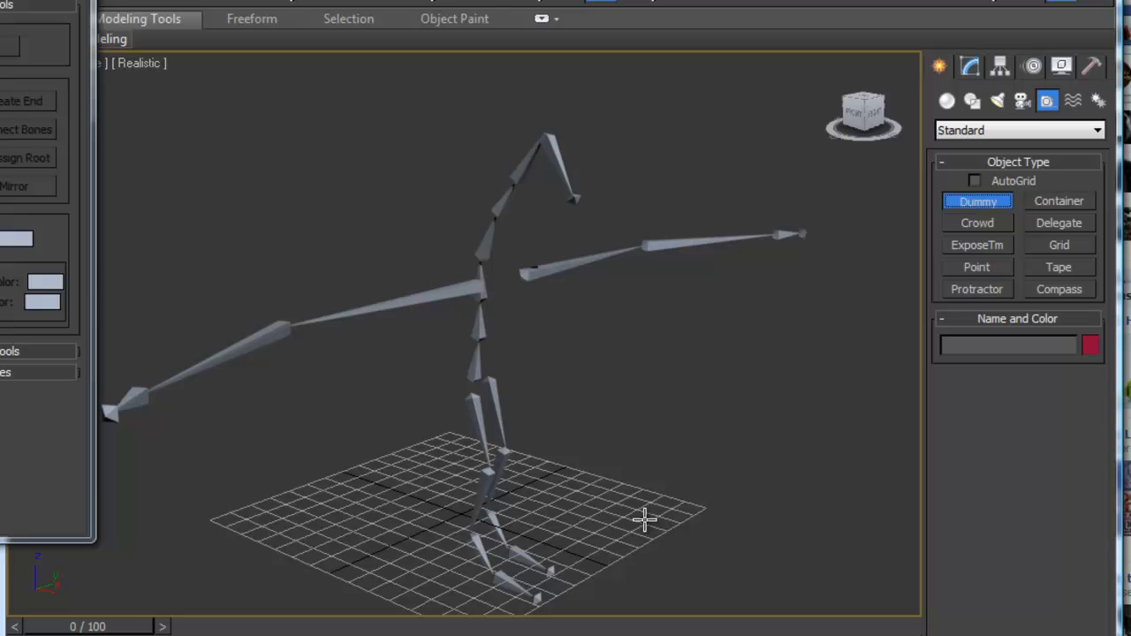
mouse_move(481, 575)
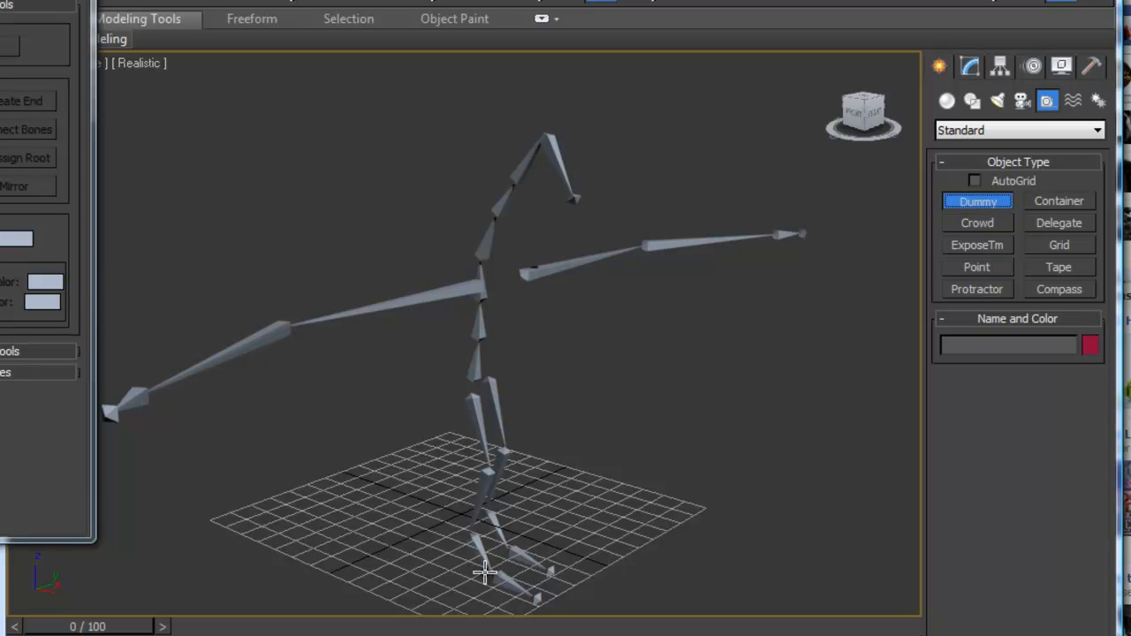
mouse_move(487, 562)
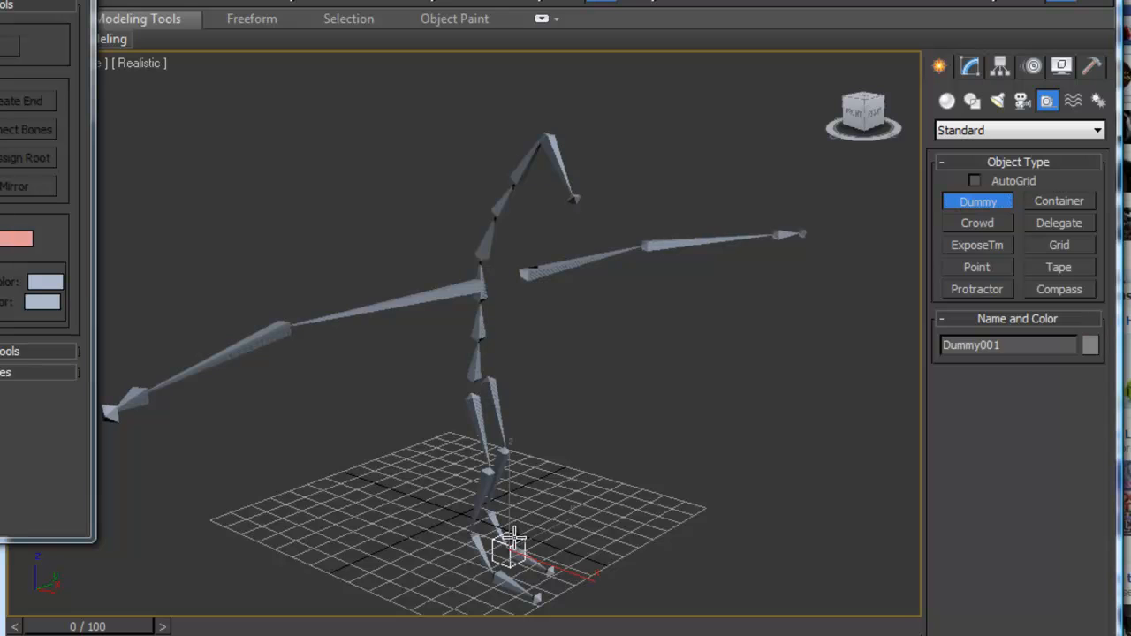
left_click(513, 548)
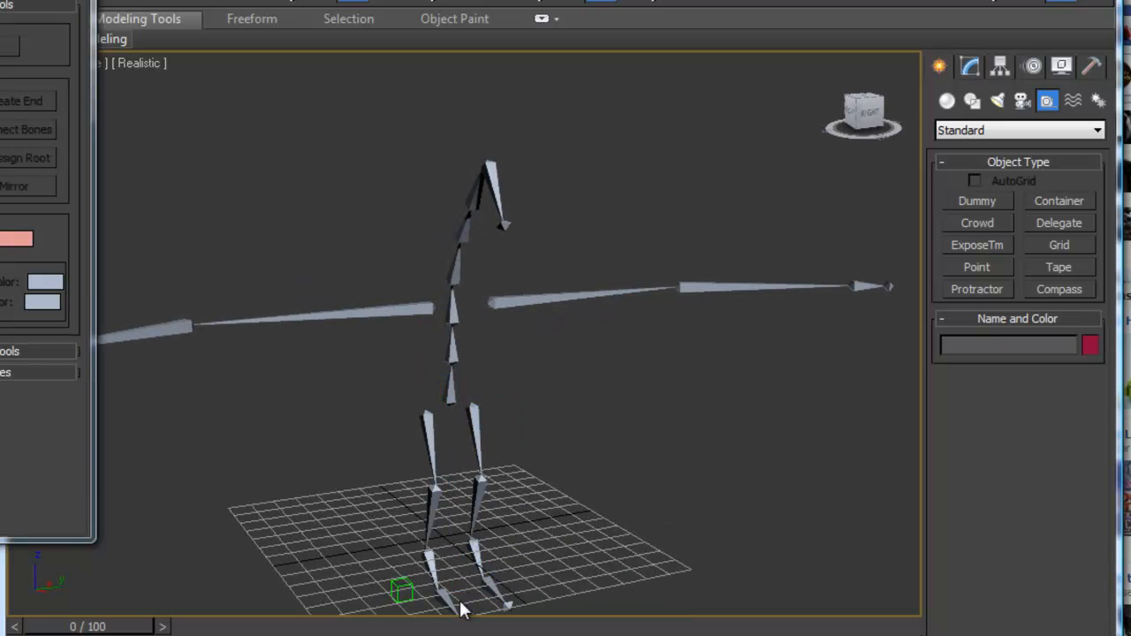
- Clone the foot dummy and place the copies higher up the leg and around the skeleton
left_click(426, 566)
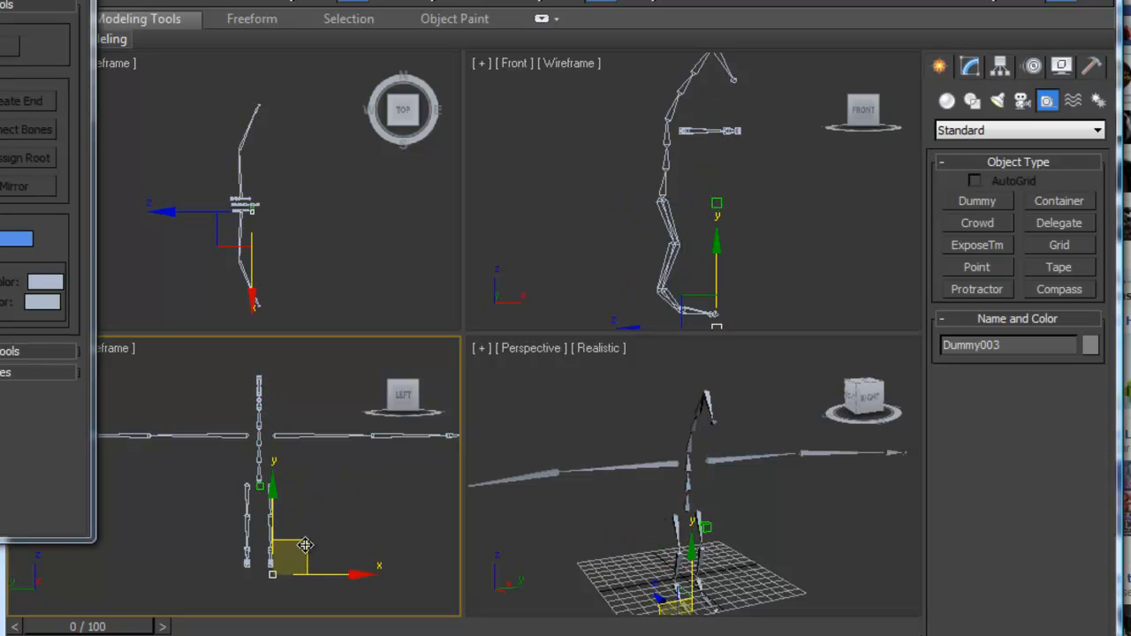
left_click_drag(304, 545, 304, 534)
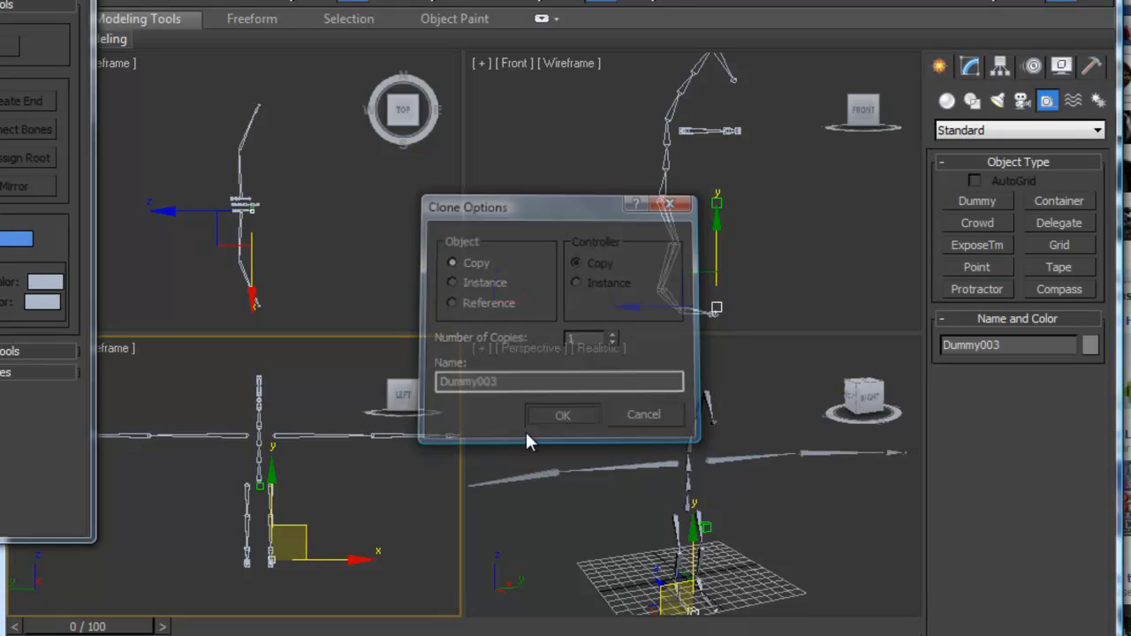
left_click(562, 413)
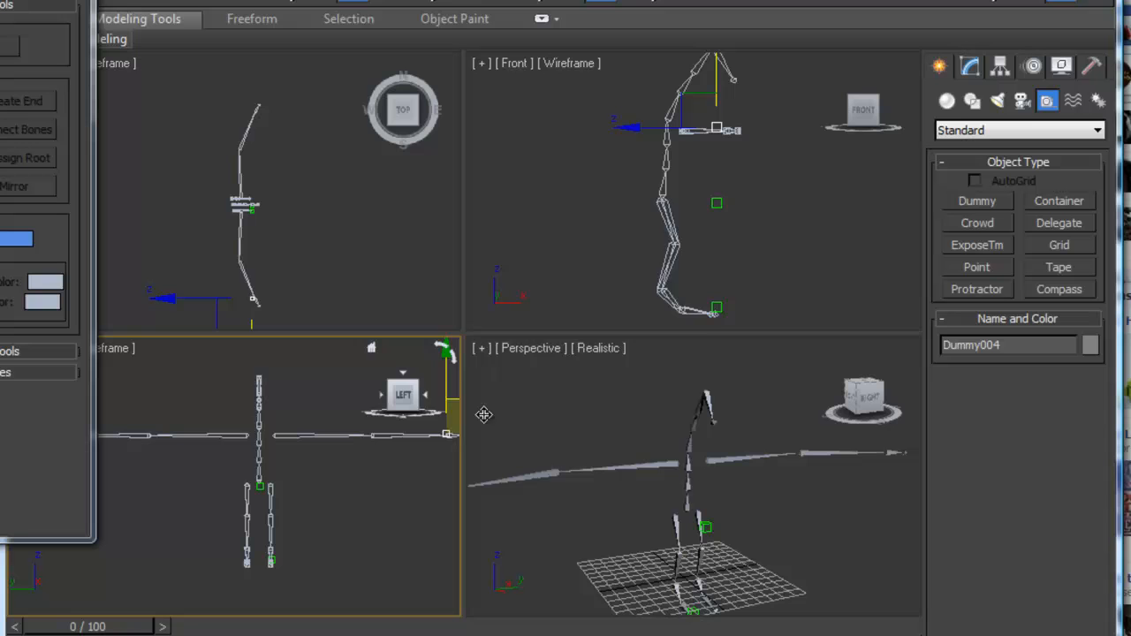
mouse_move(461, 453)
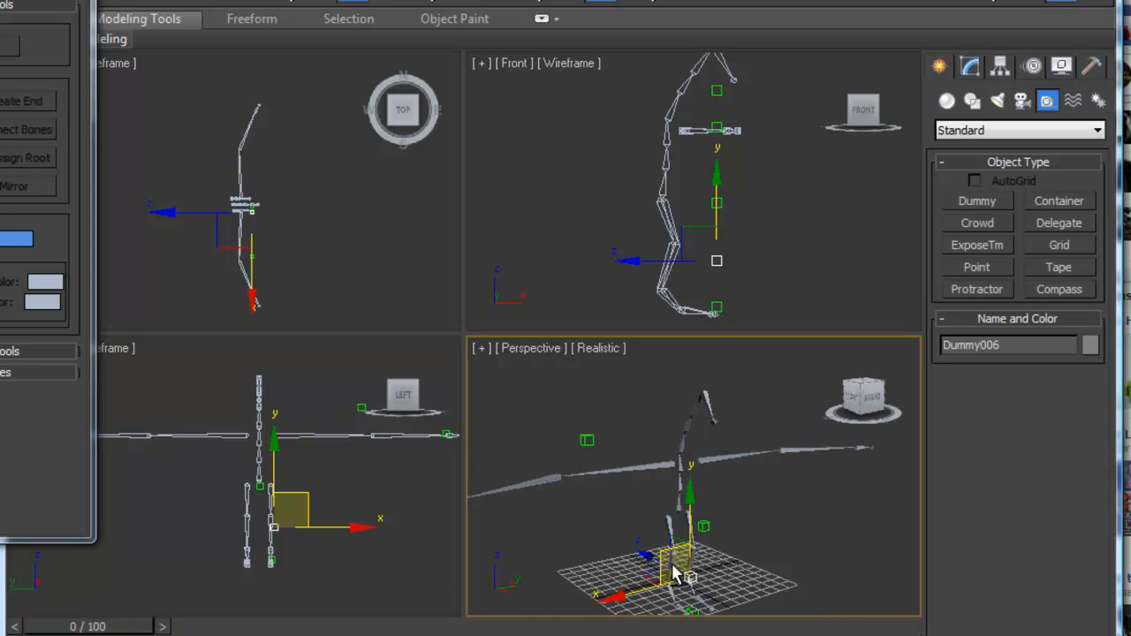
left_click(675, 580)
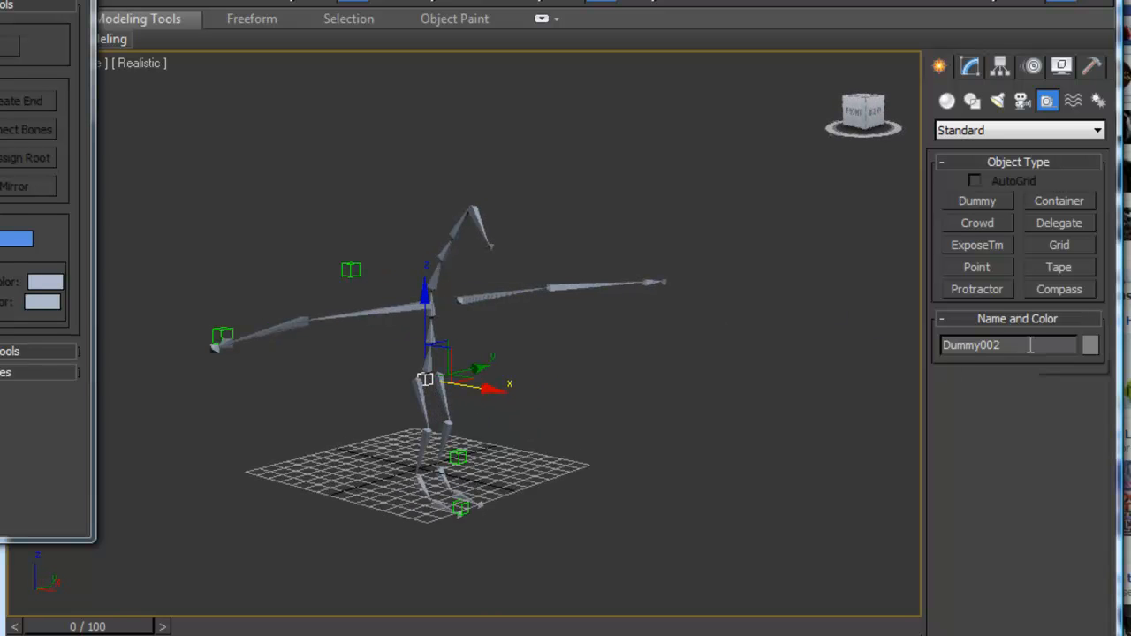
- Rename the selected dummy helper to 'base'
type("base")
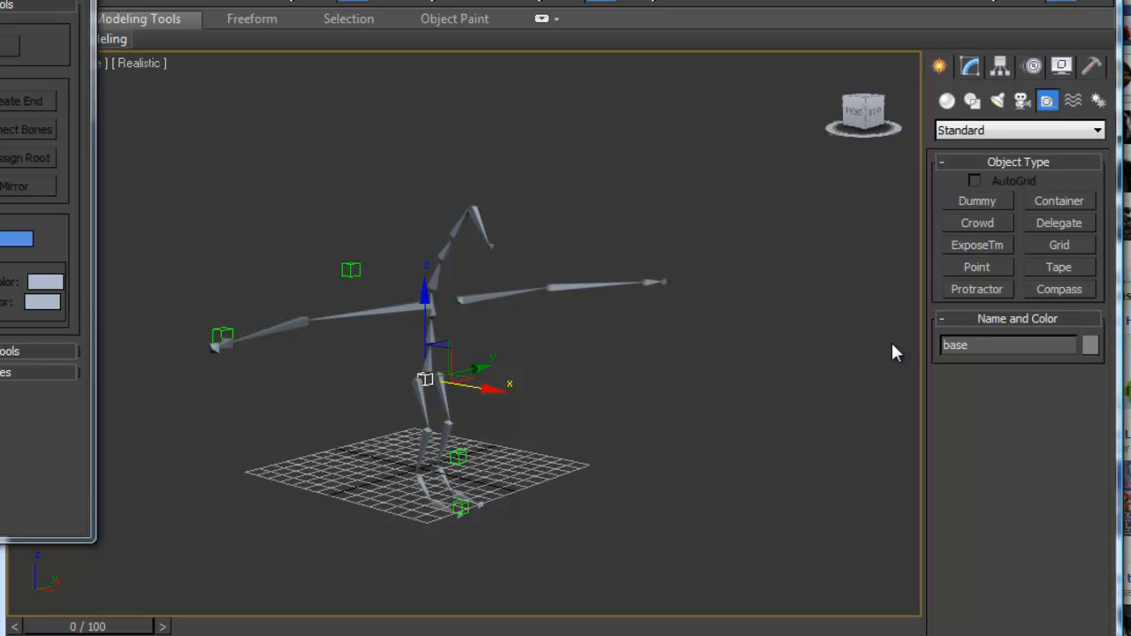
mouse_move(522, 361)
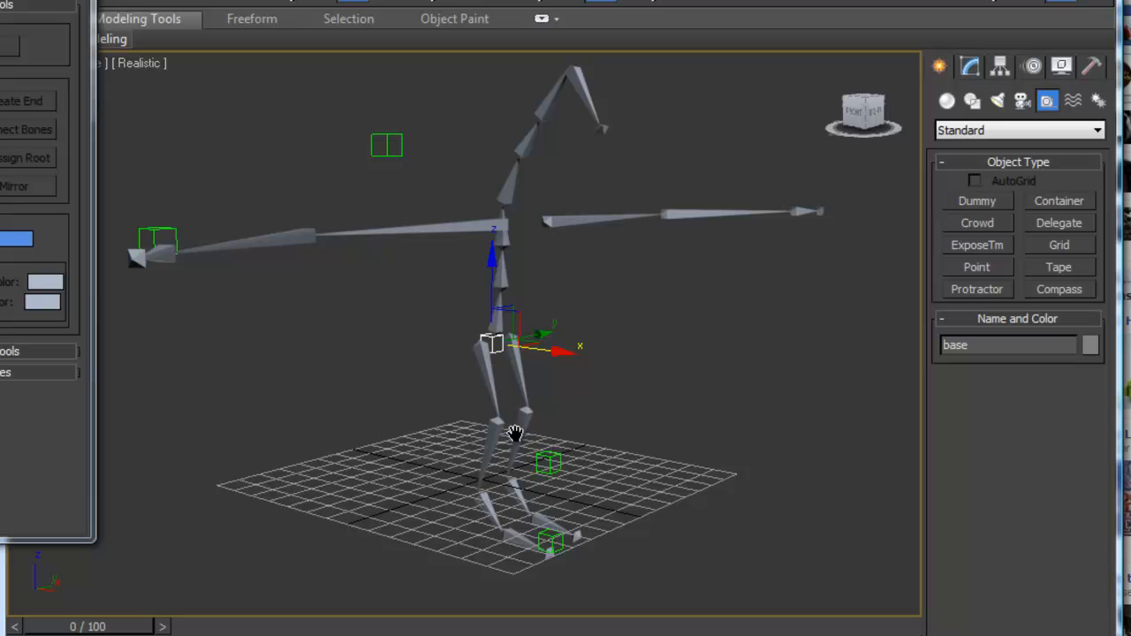
mouse_move(530, 424)
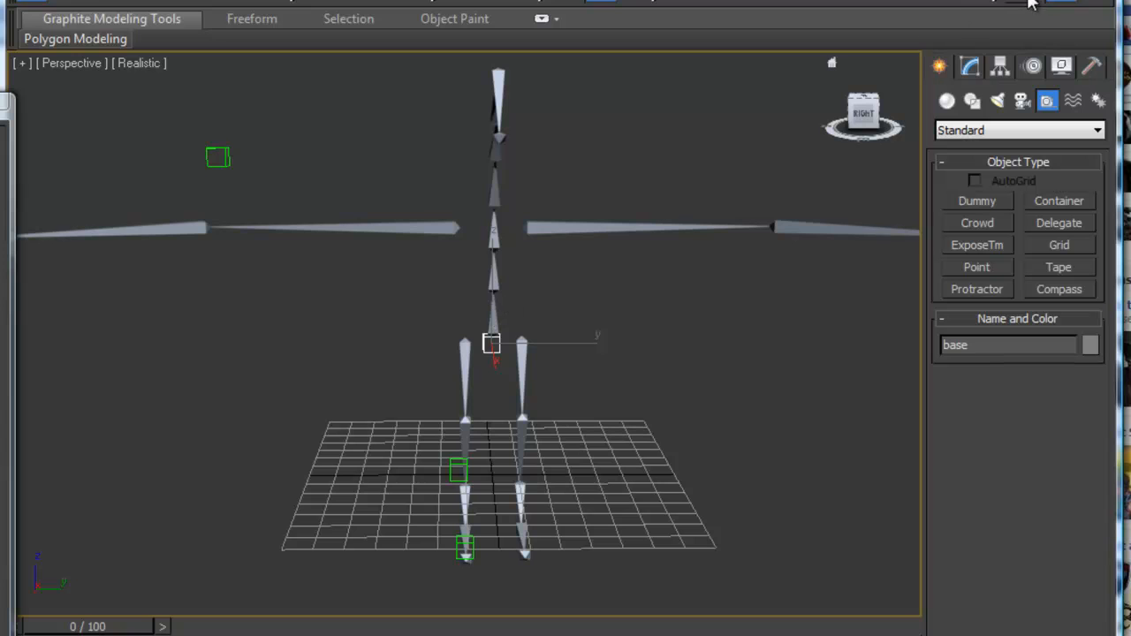
mouse_move(987, 4)
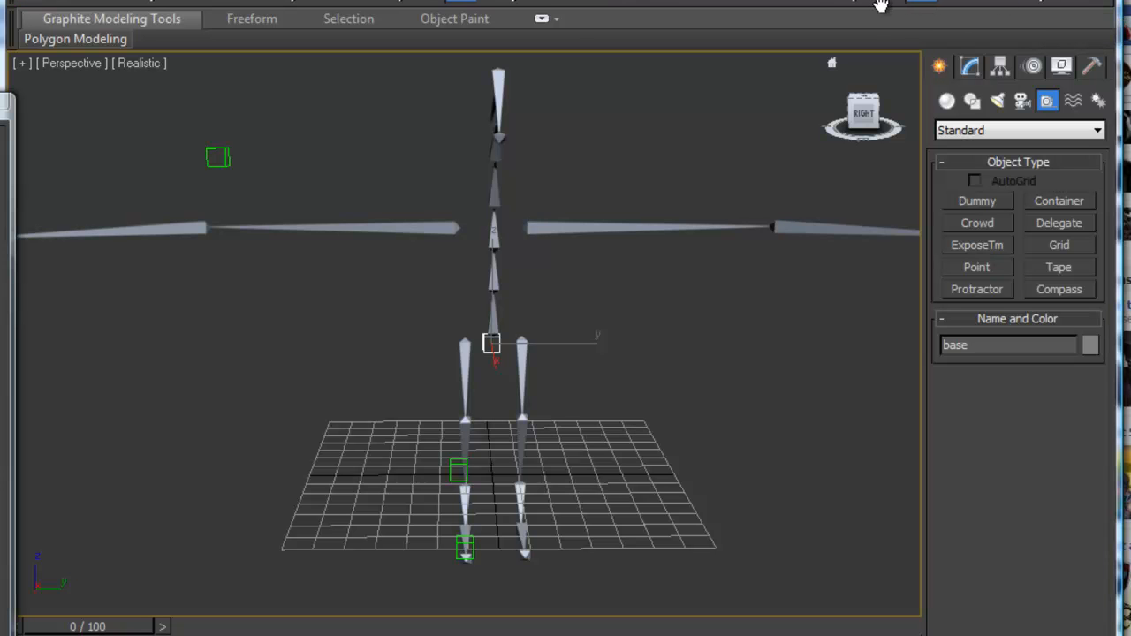
mouse_move(881, 3)
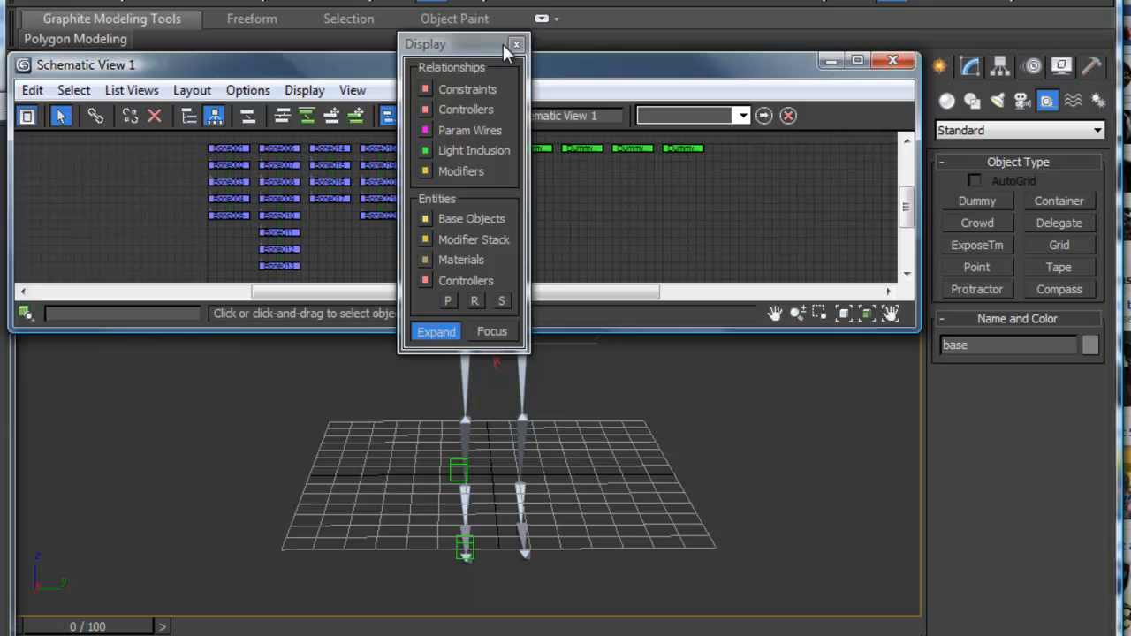
- Dismiss the Schematic View display options and start relinking a bone node to its parent
left_click(516, 44)
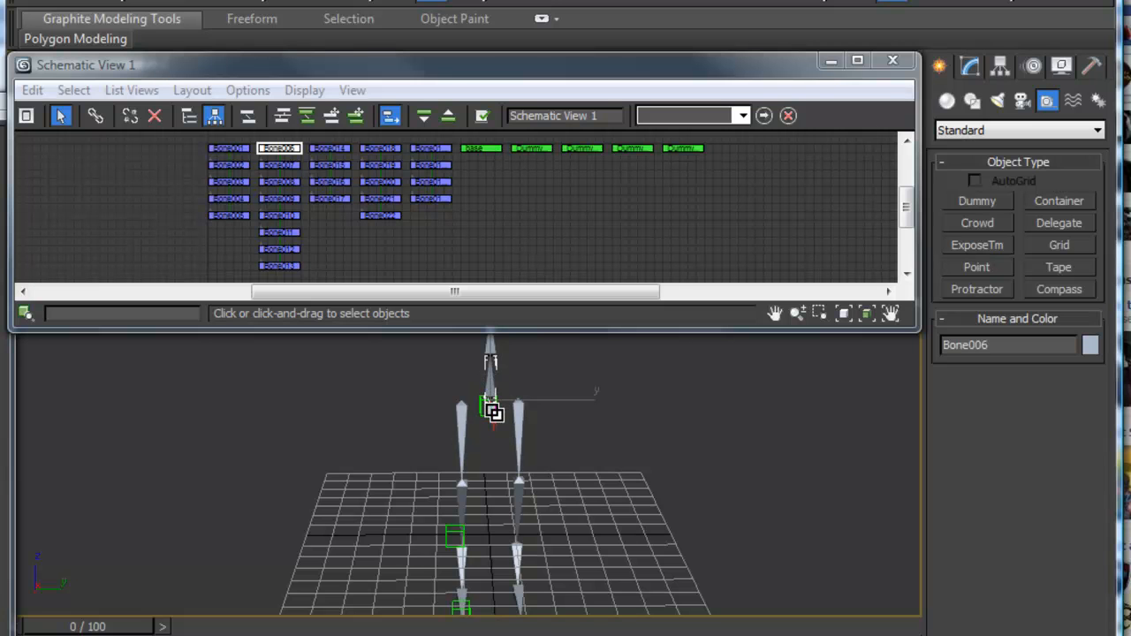
left_click(428, 164)
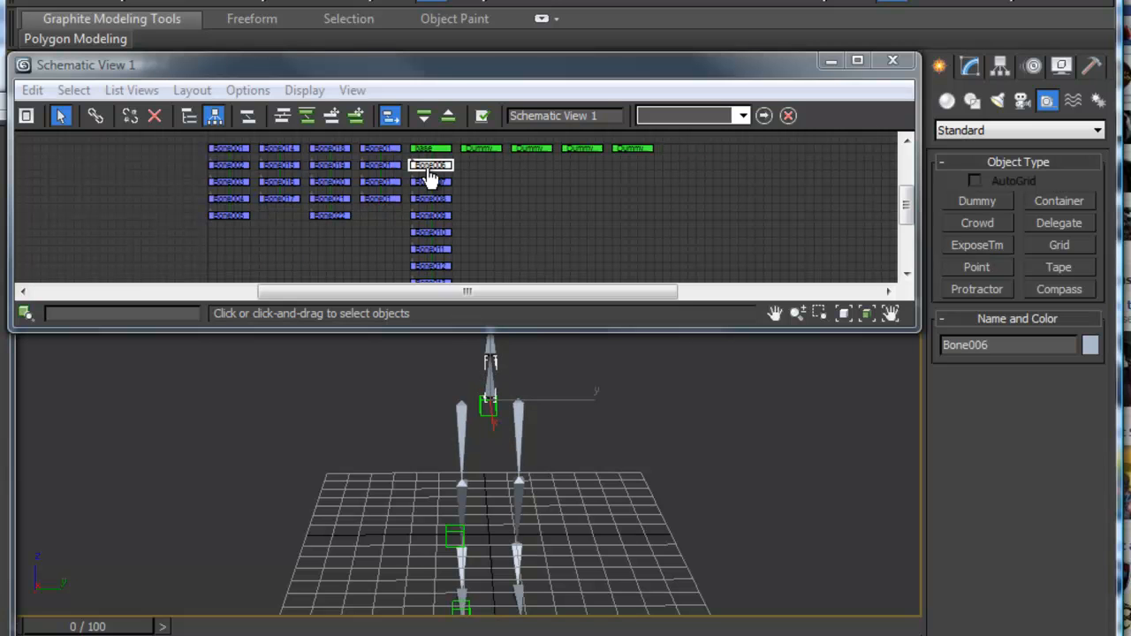
mouse_move(431, 173)
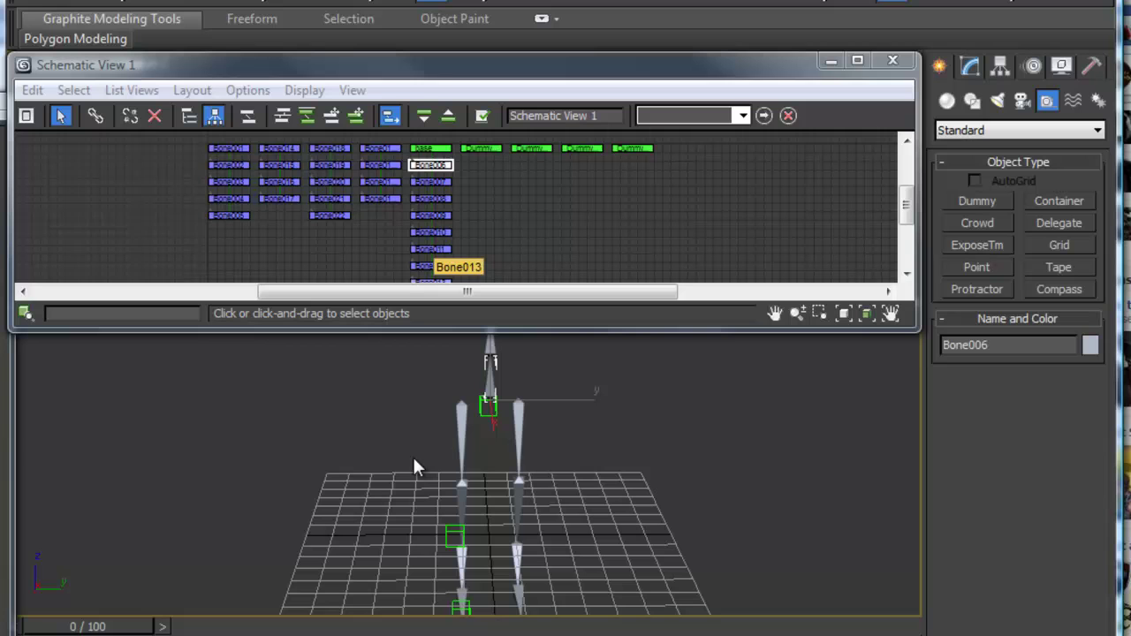
mouse_move(457, 433)
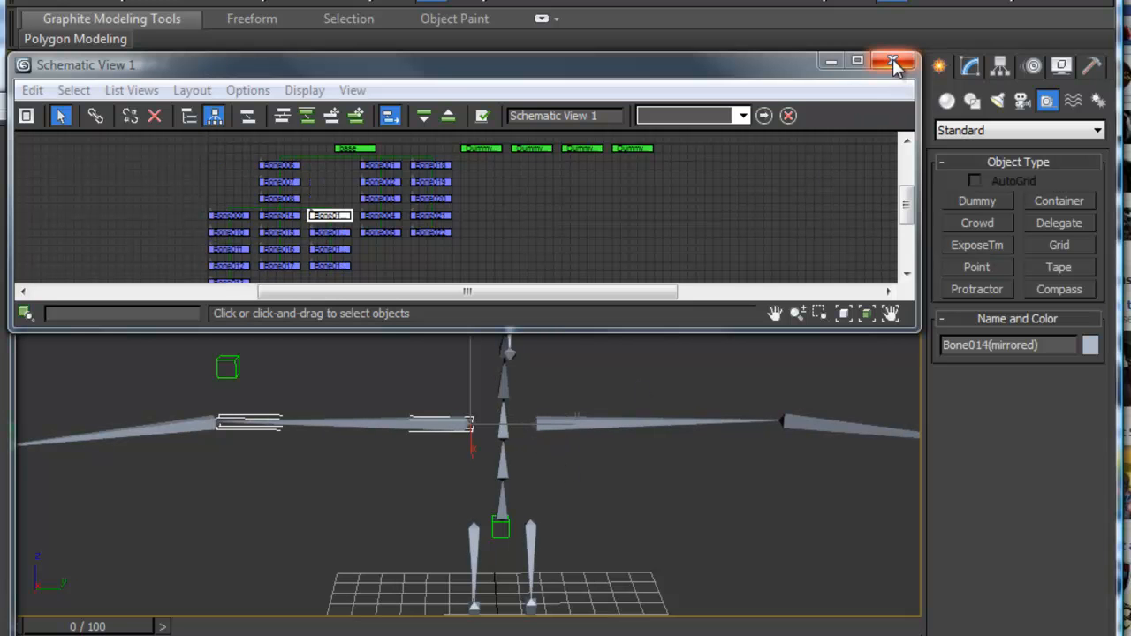
- Close Schematic View and apply an IK Limb Solver from Bone001 to the ankle bone as IK Chain001
left_click(888, 57)
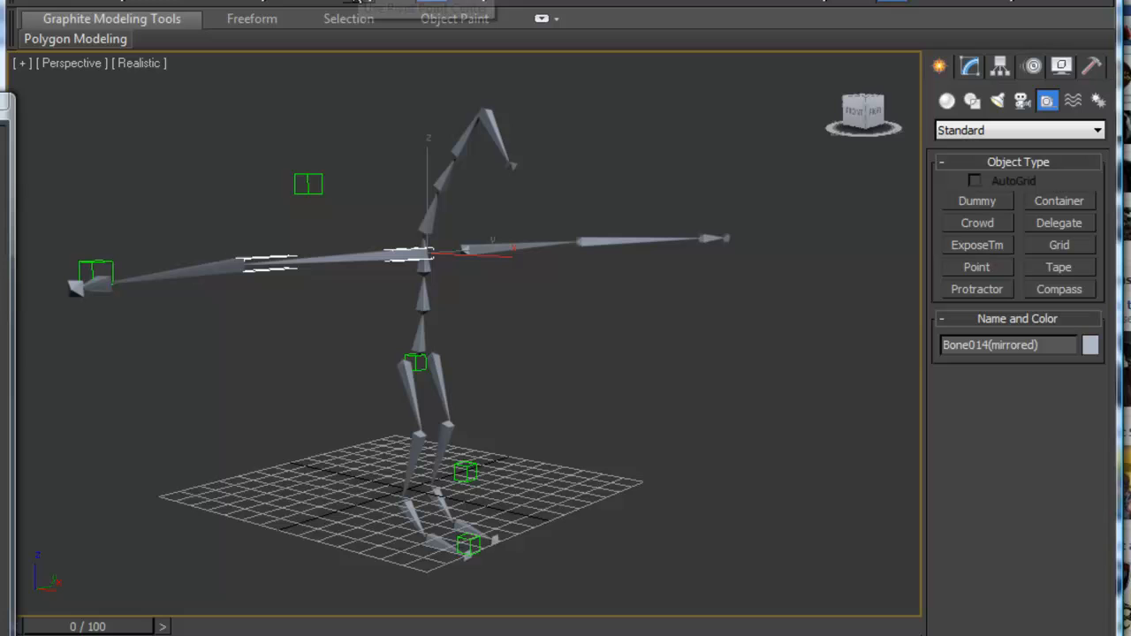
mouse_move(409, 392)
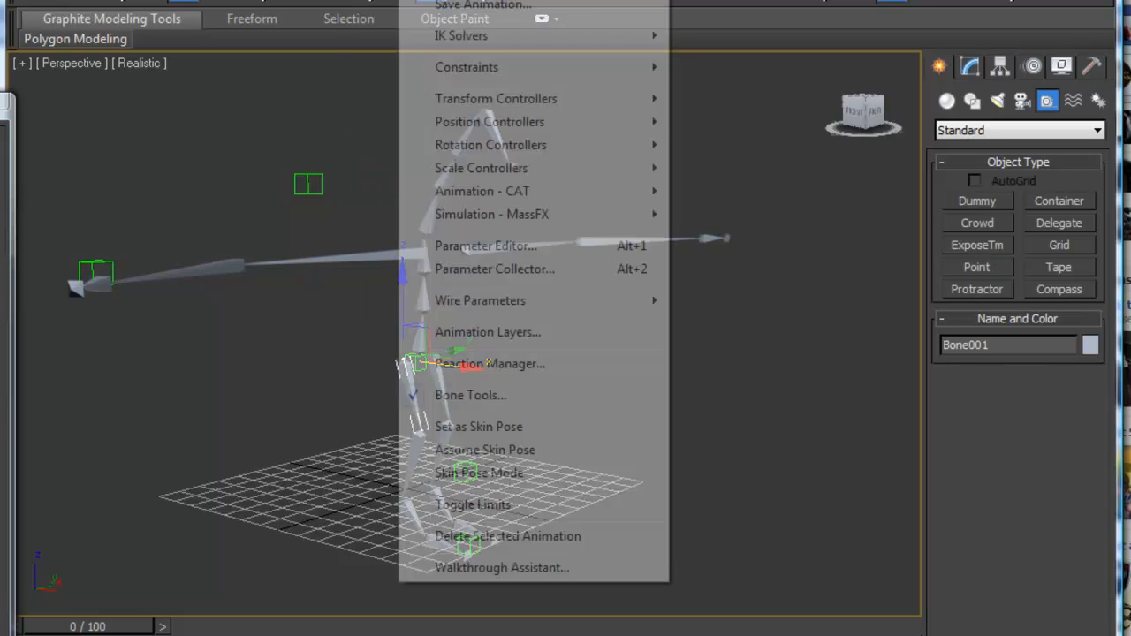
mouse_move(460, 35)
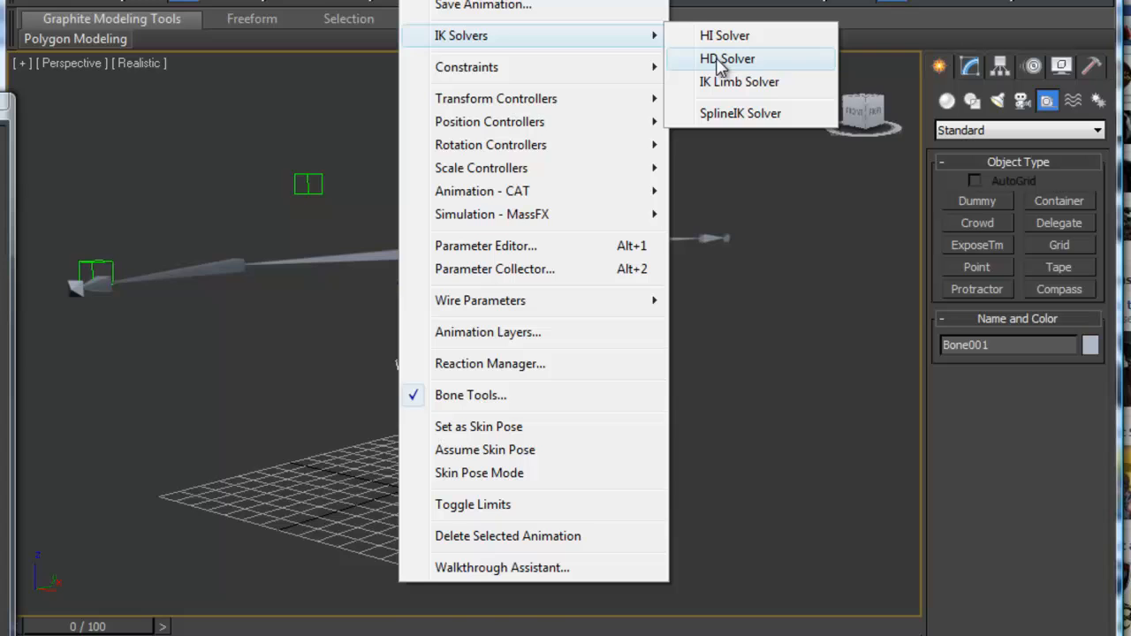
left_click(728, 58)
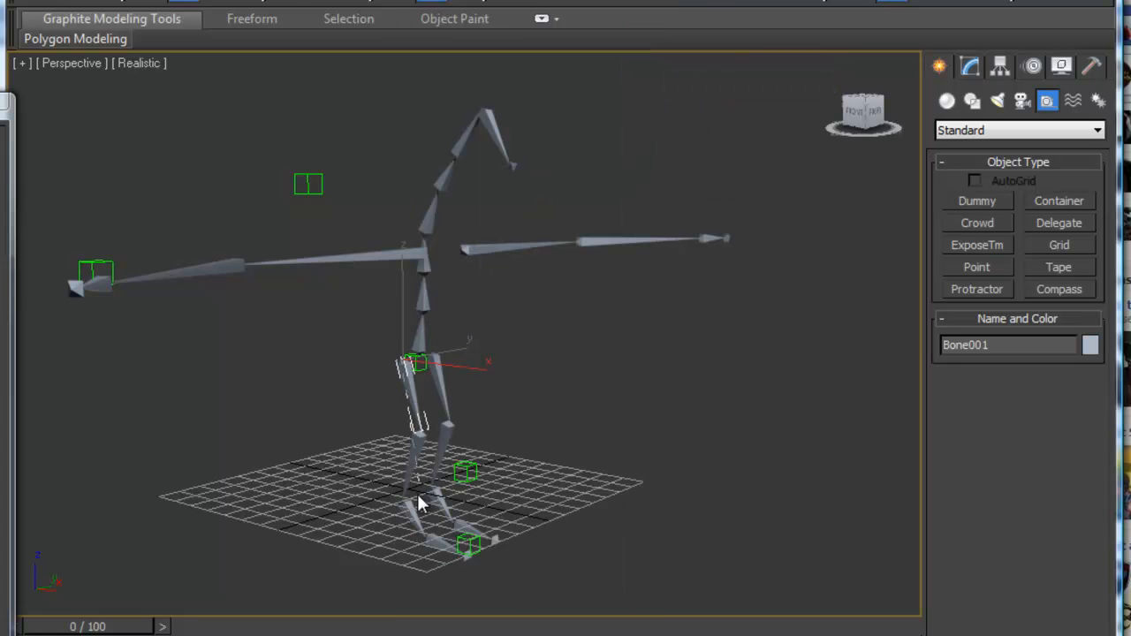
left_click(416, 375)
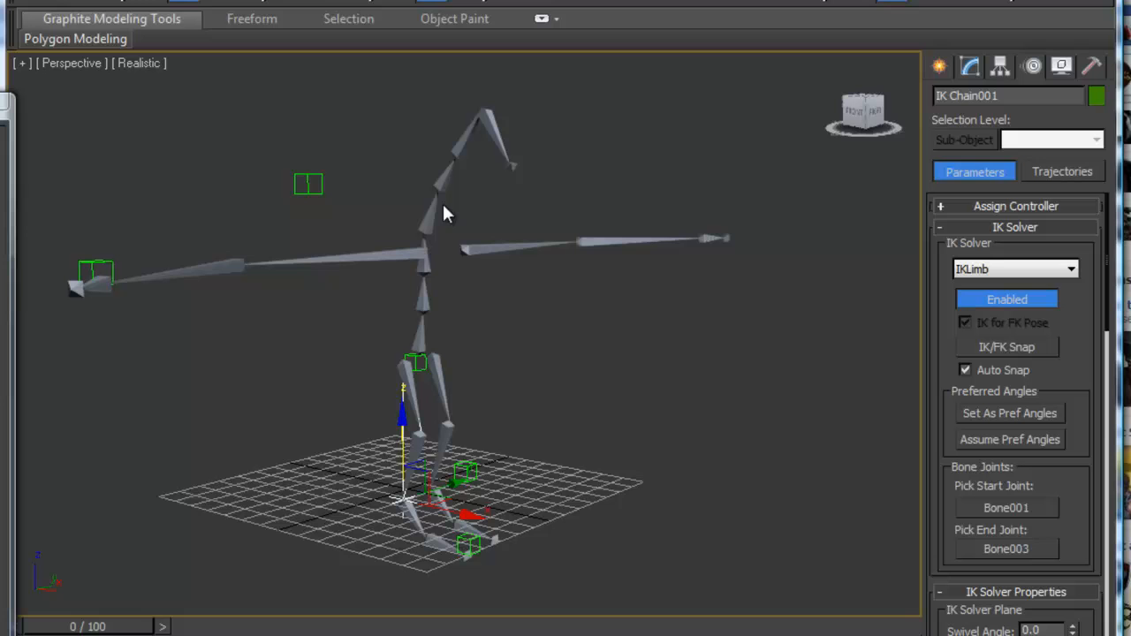
mouse_move(560, 461)
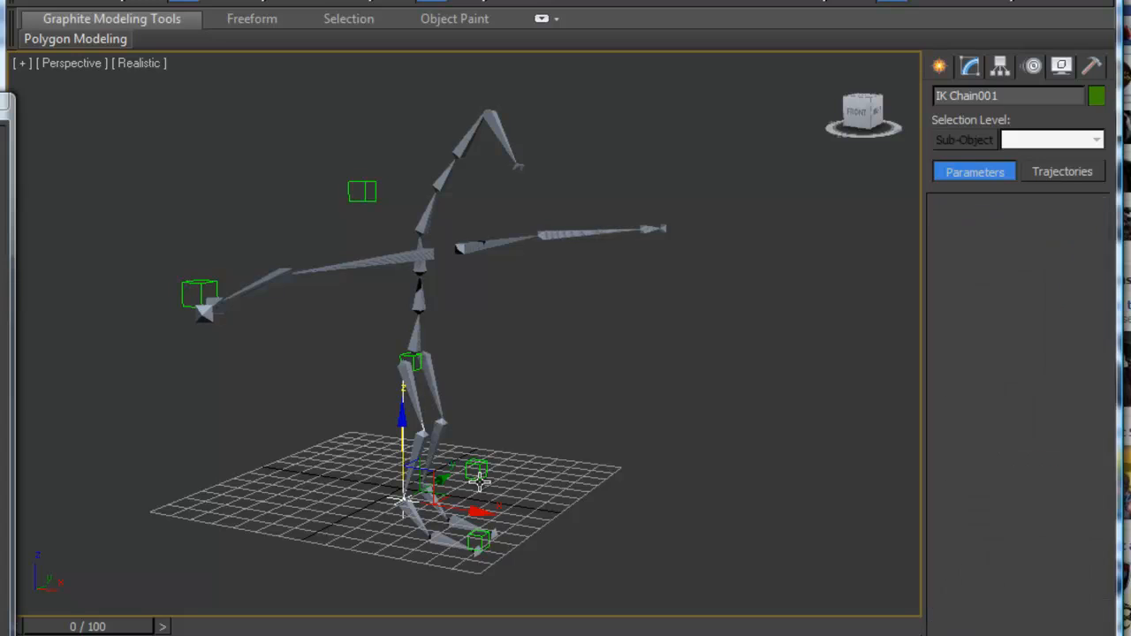
- Align the ankle dummy centre-to-centre onto IK Chain001's goal
left_click(477, 474)
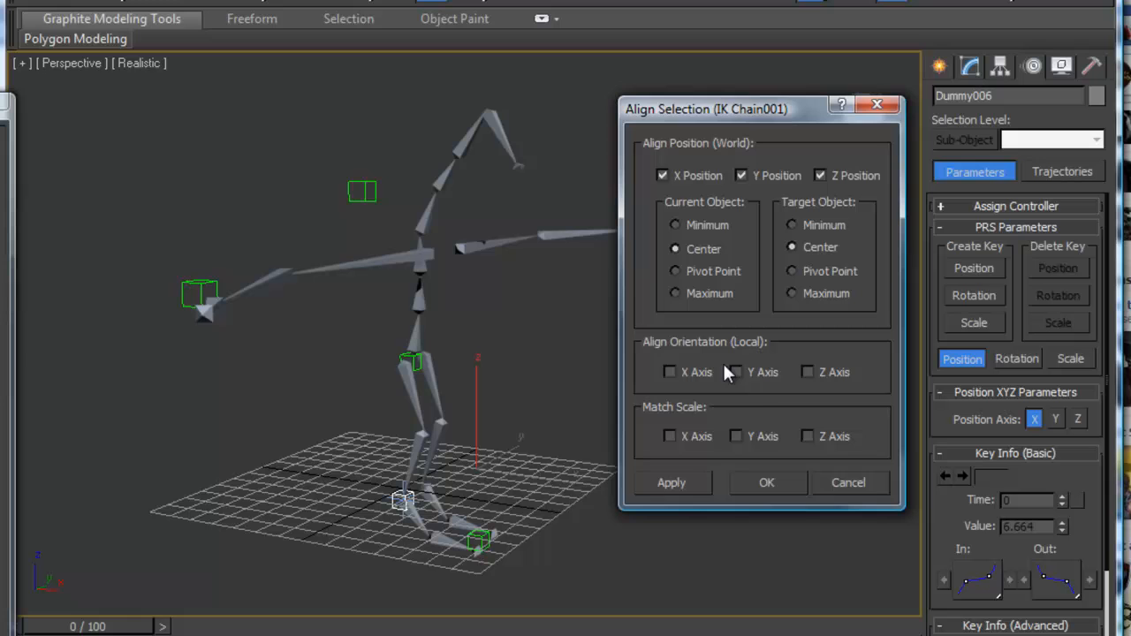
left_click(767, 482)
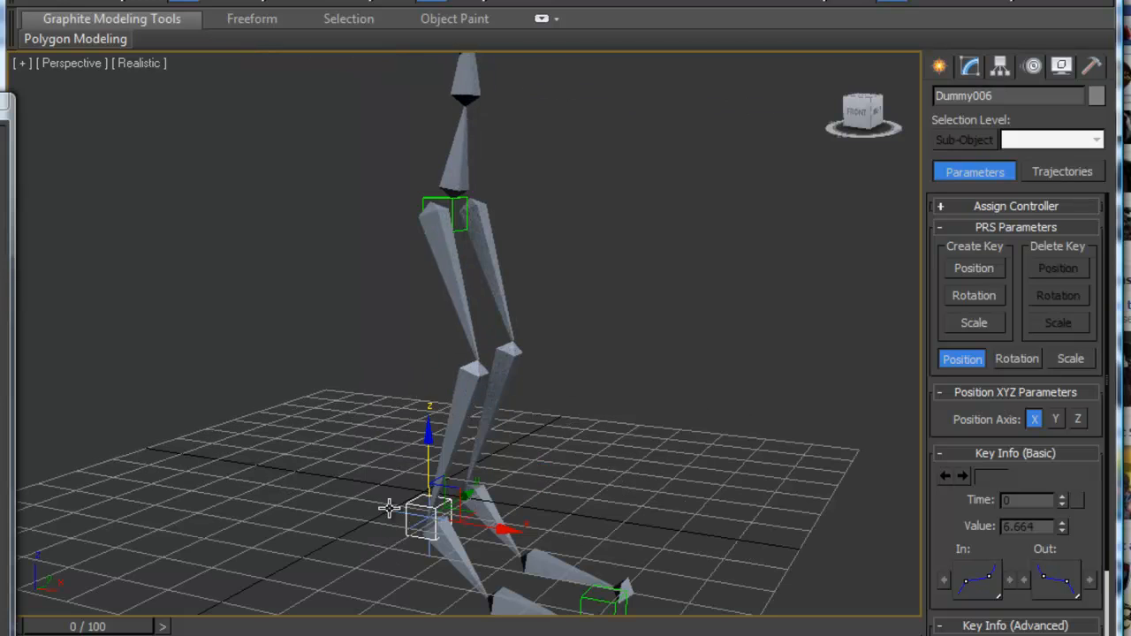
- Link IK Chain001's goal to the ankle dummy and move the dummy to verify the leg bends
left_click(423, 532)
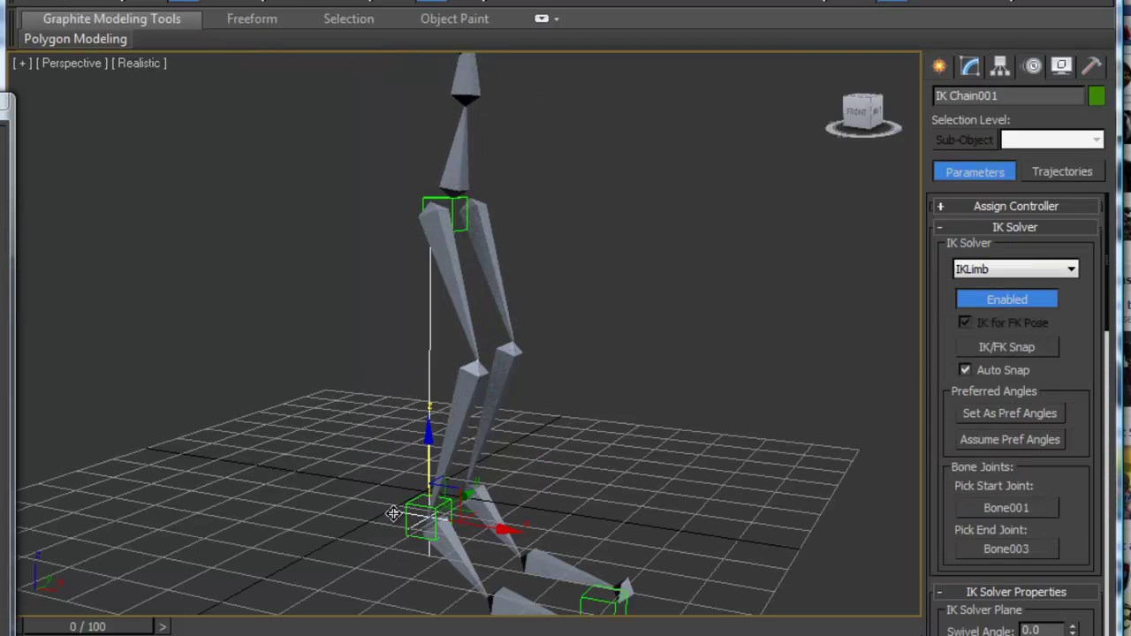
mouse_move(85, 11)
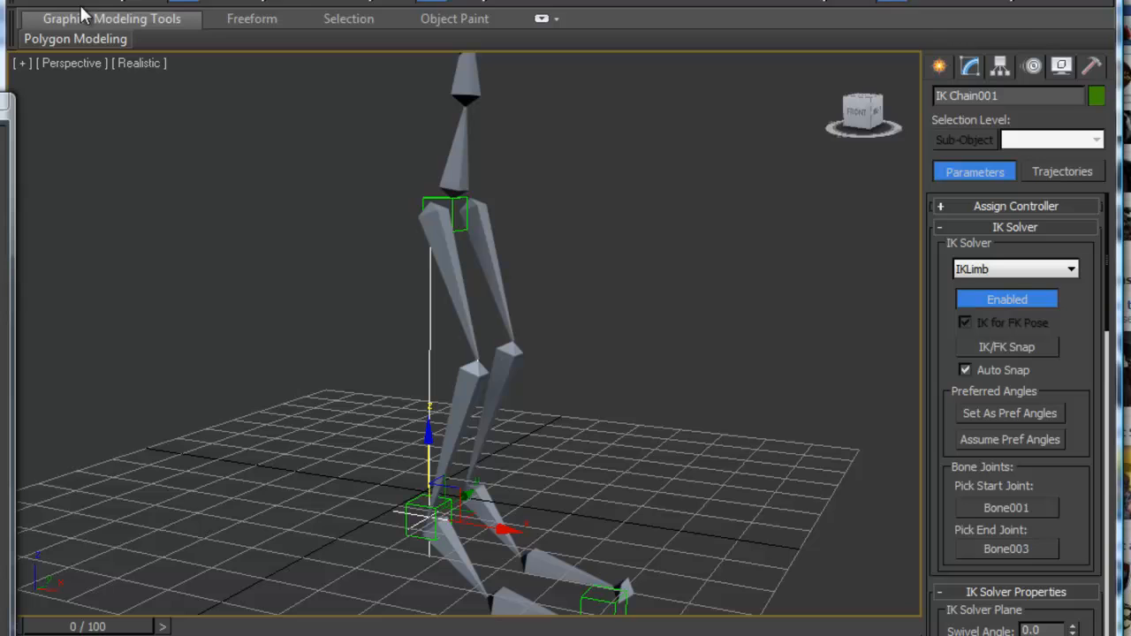
mouse_move(97, 14)
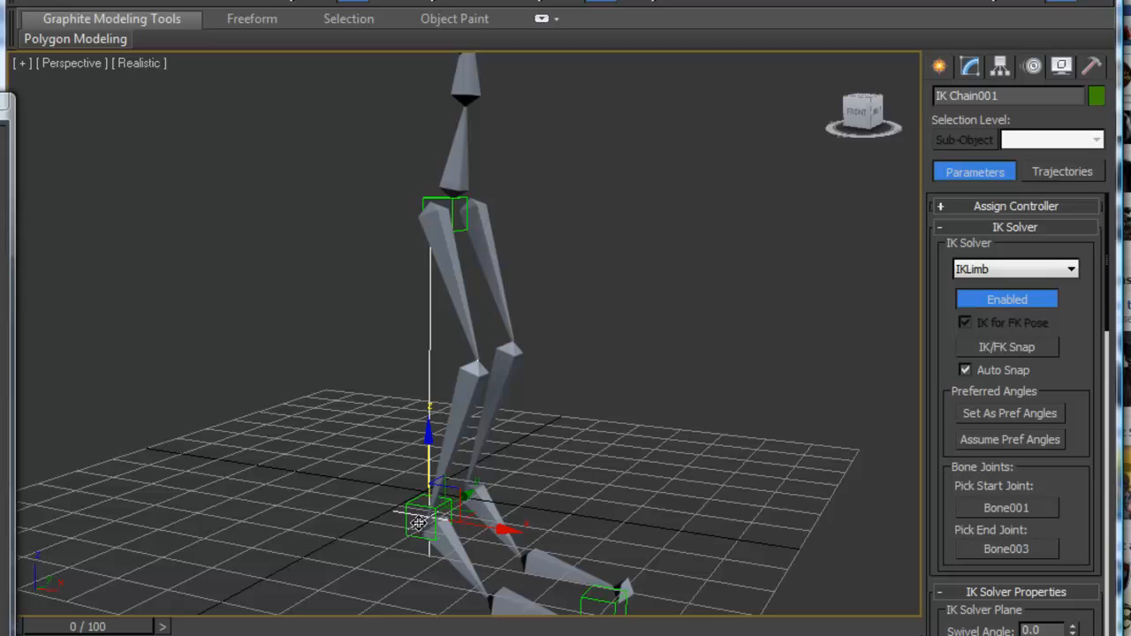
left_click(420, 521)
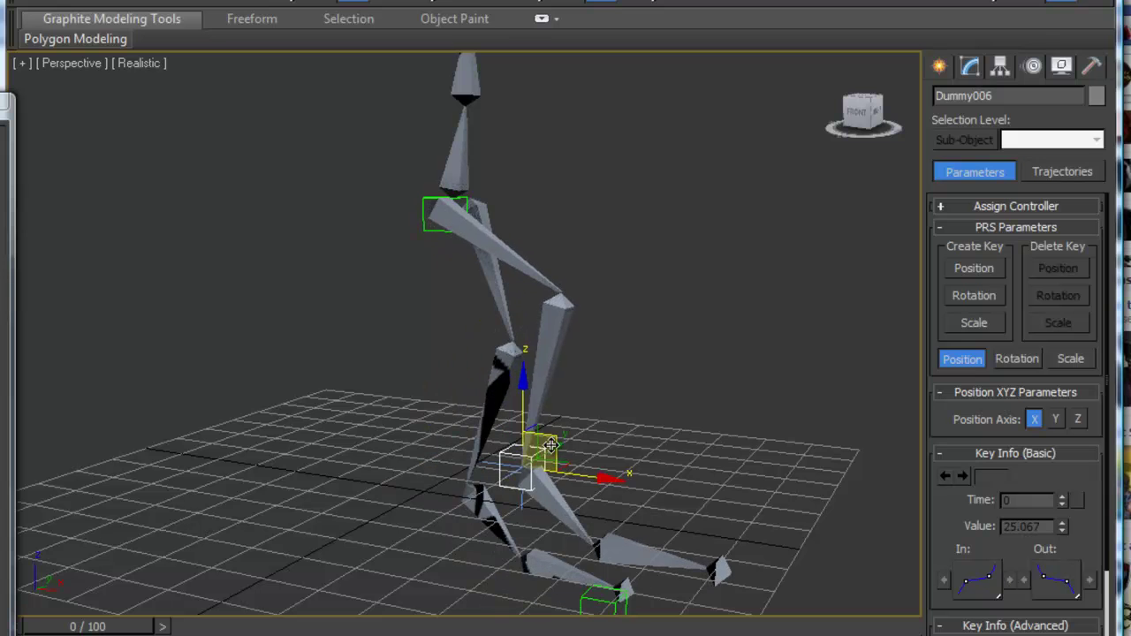
left_click_drag(548, 445, 474, 366)
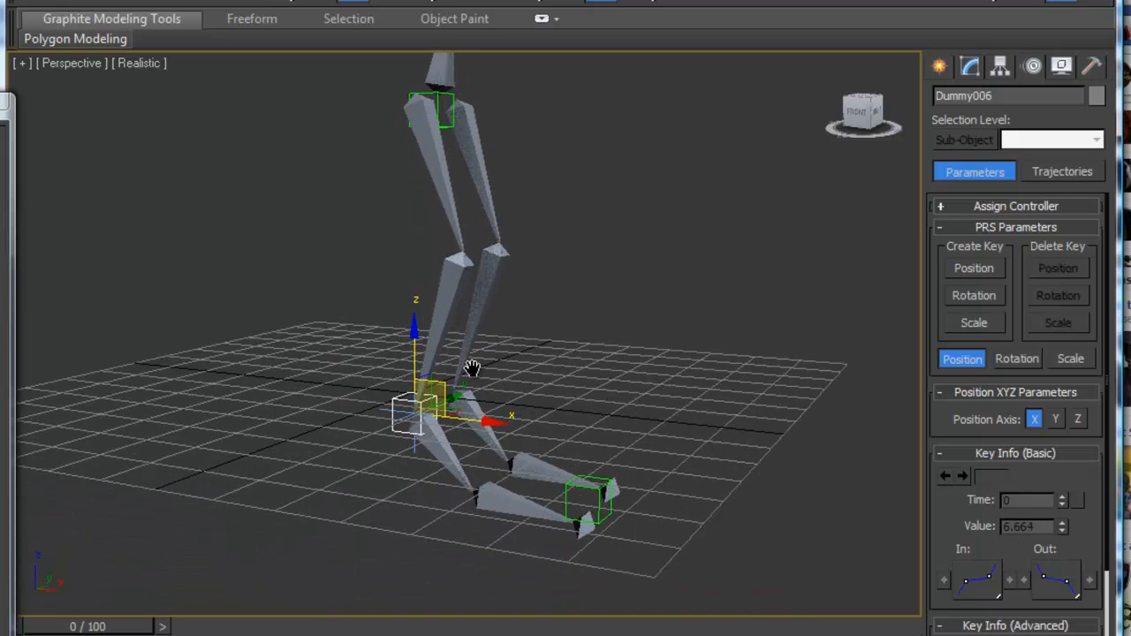
left_click(587, 504)
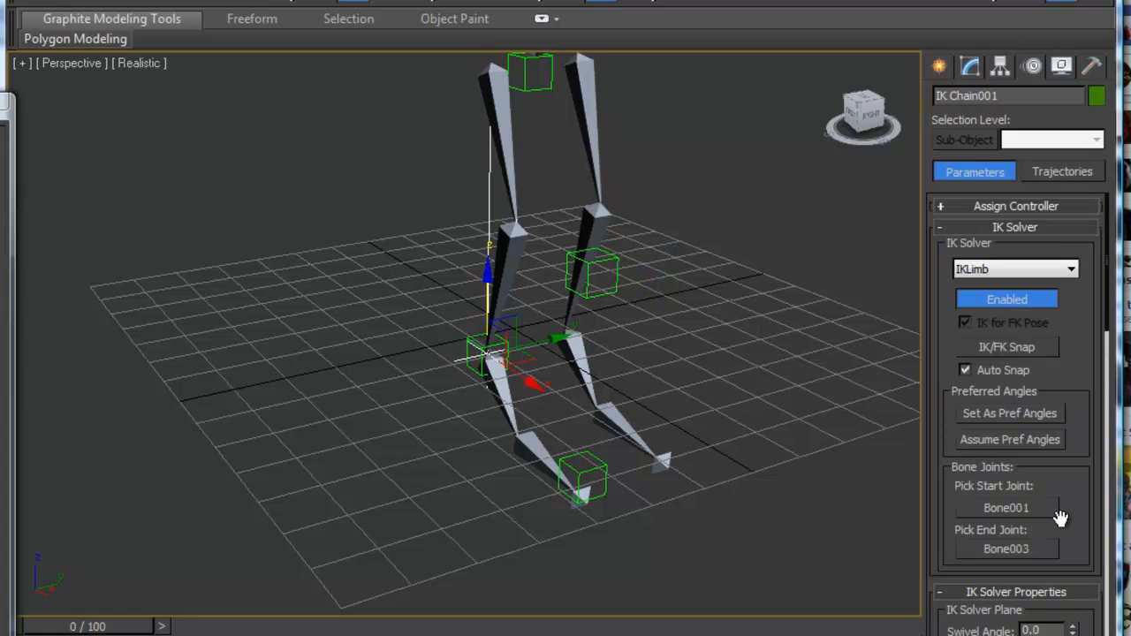
- Pick a target object for the knee aim and orbit to check the leg bend
scroll("down", 3)
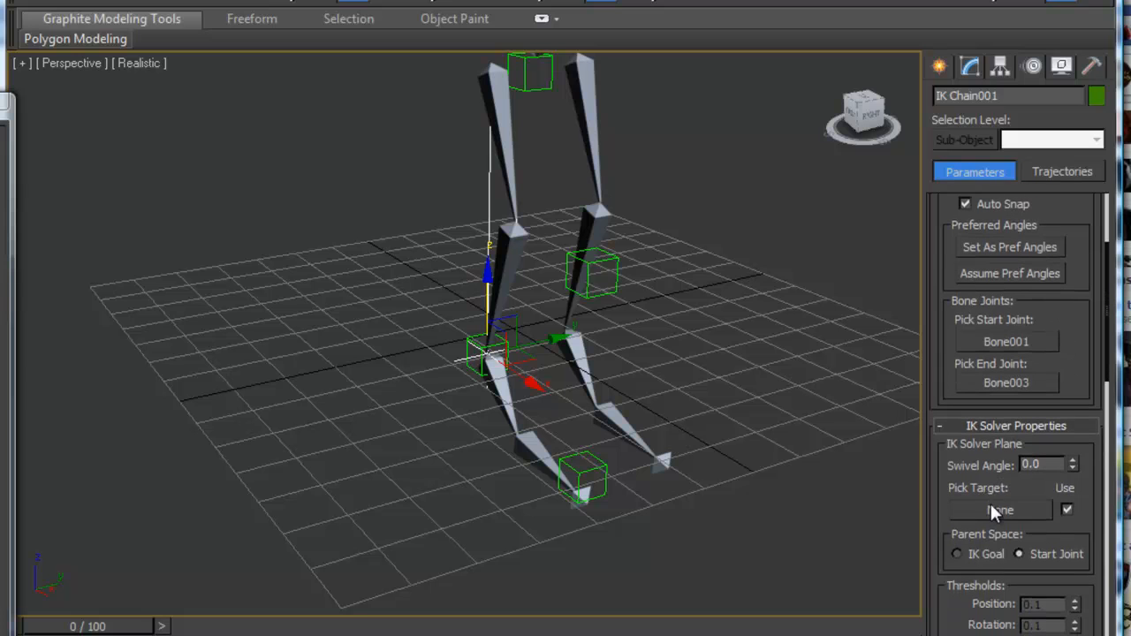
left_click(1001, 509)
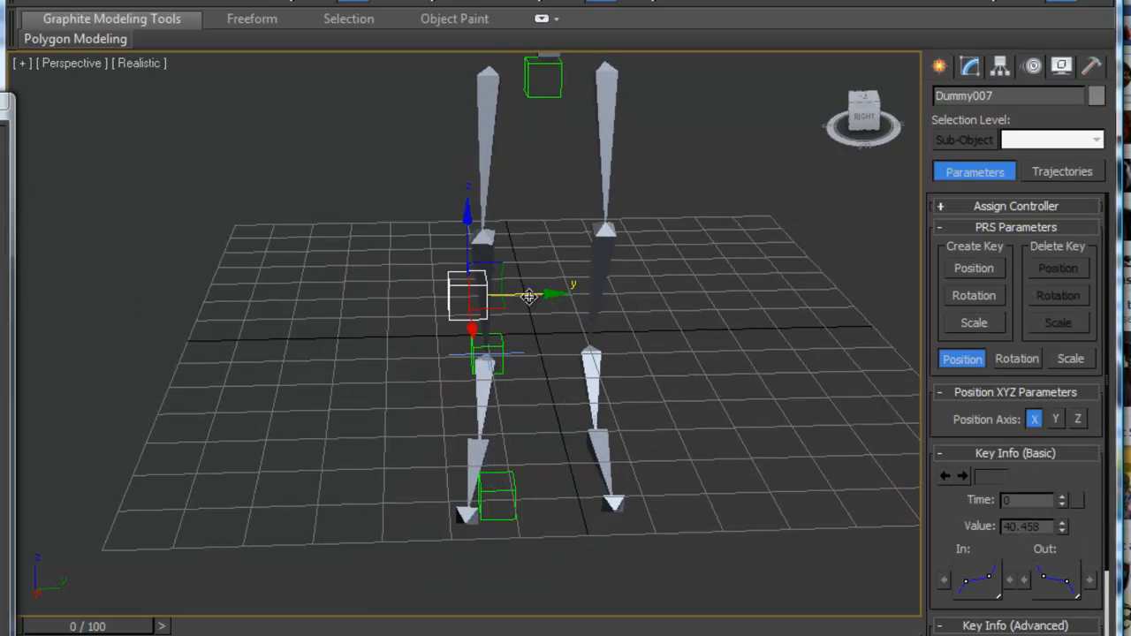
left_click_drag(527, 297, 605, 294)
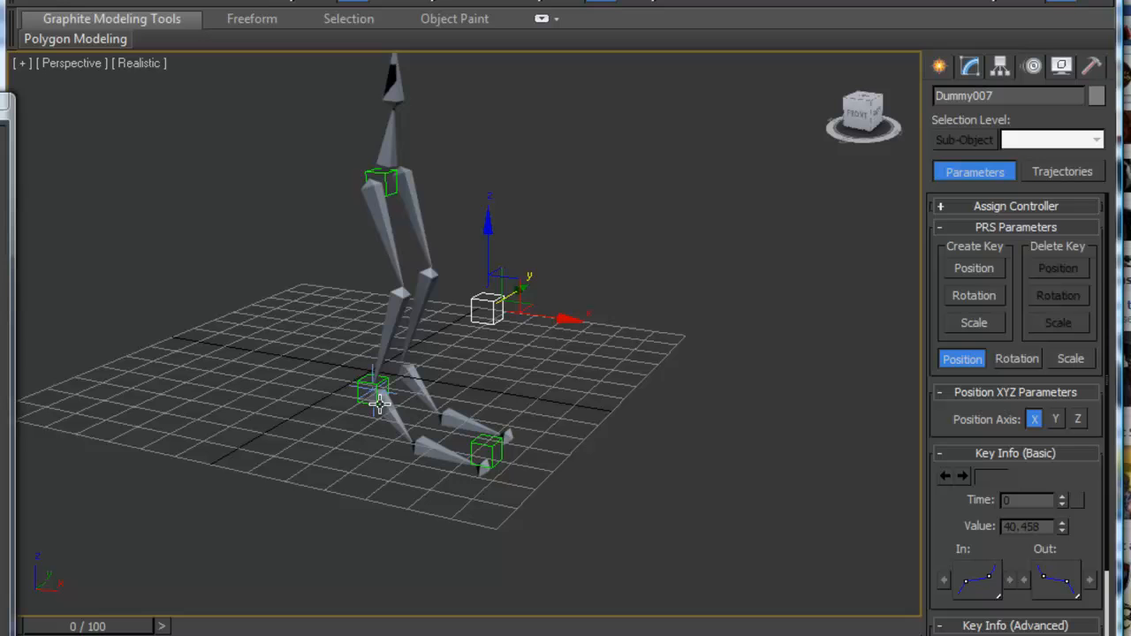
- Align Dummy003 centre-to-centre to the IK Chain002 goal at the foot in X, Y and Z
left_click(373, 403)
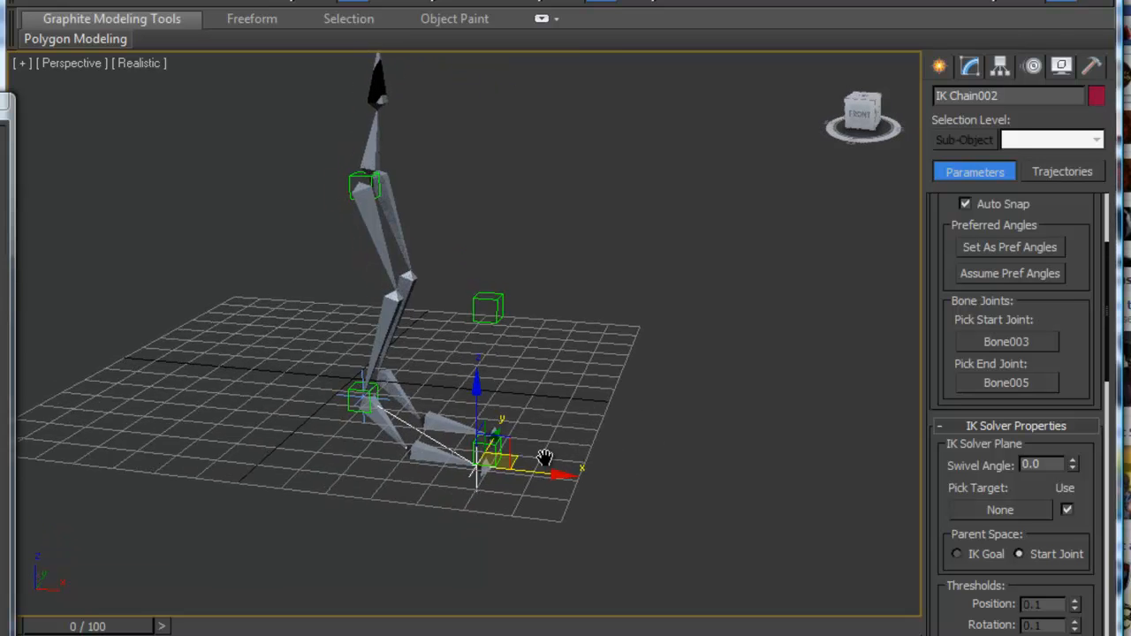
left_click_drag(545, 456, 502, 399)
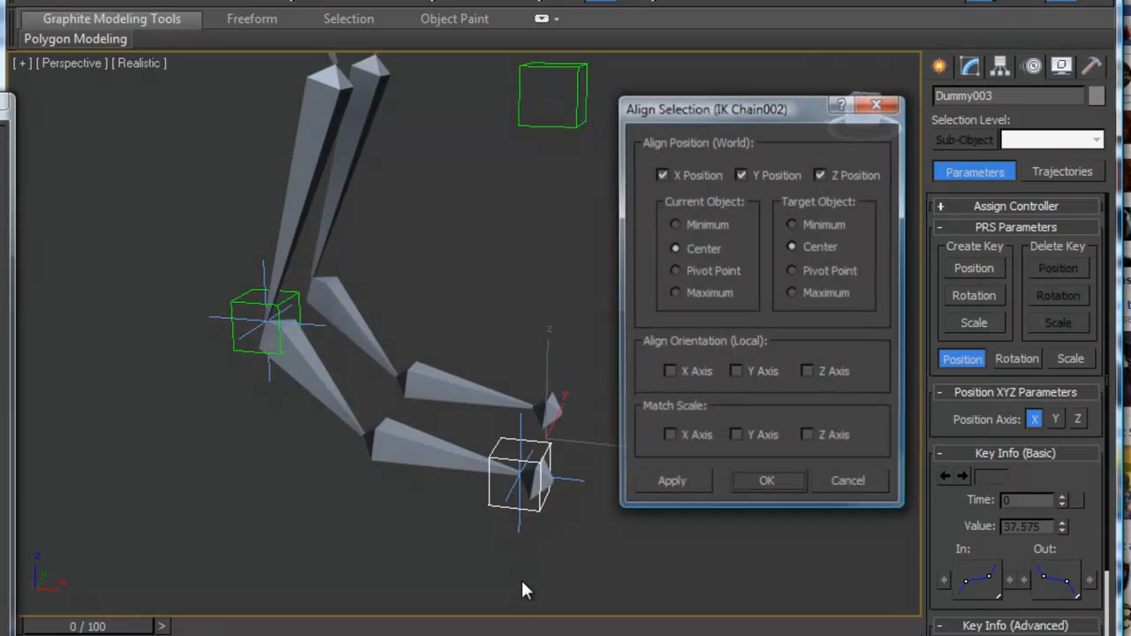
left_click(767, 481)
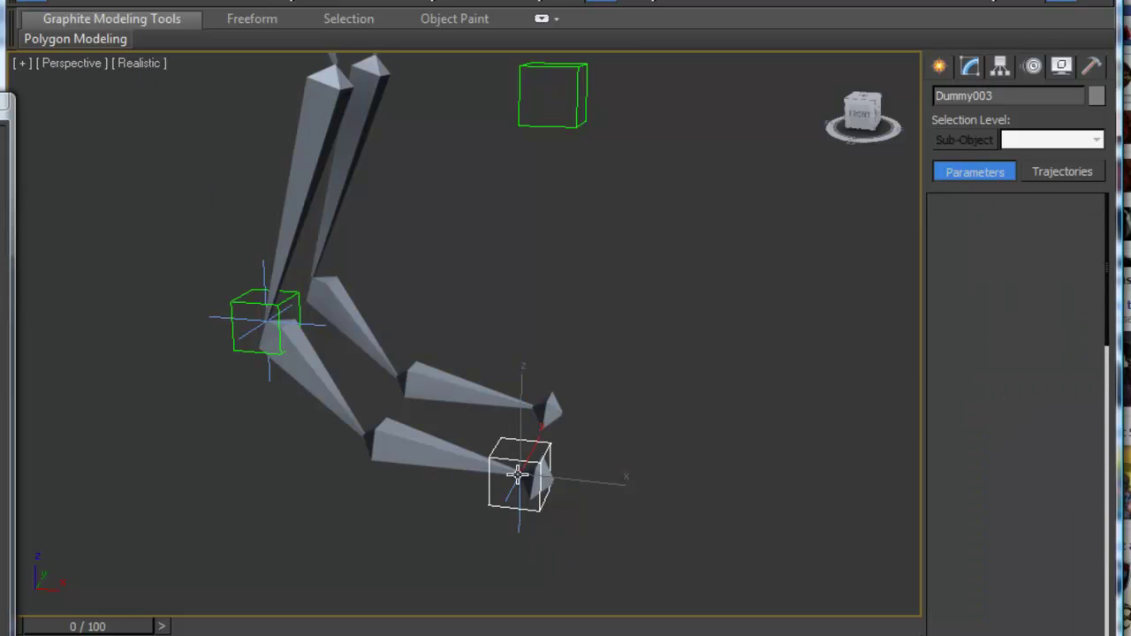
- Link IK Chain002 to Dummy003 and switch to Move from the quad menu
left_click(519, 479)
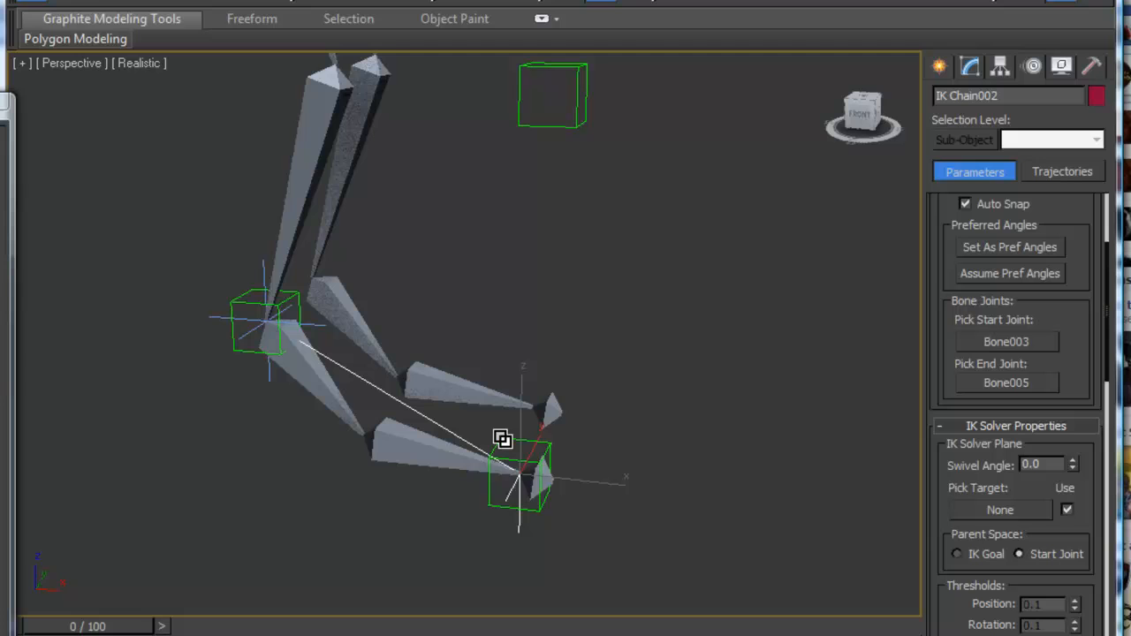
mouse_move(311, 322)
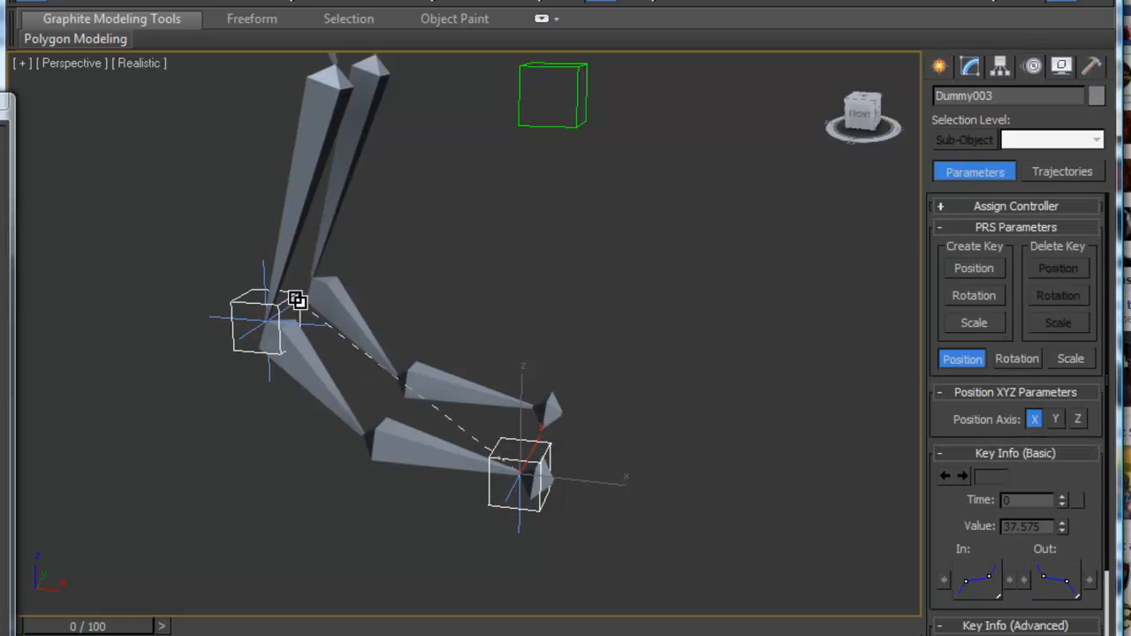
right_click(297, 301)
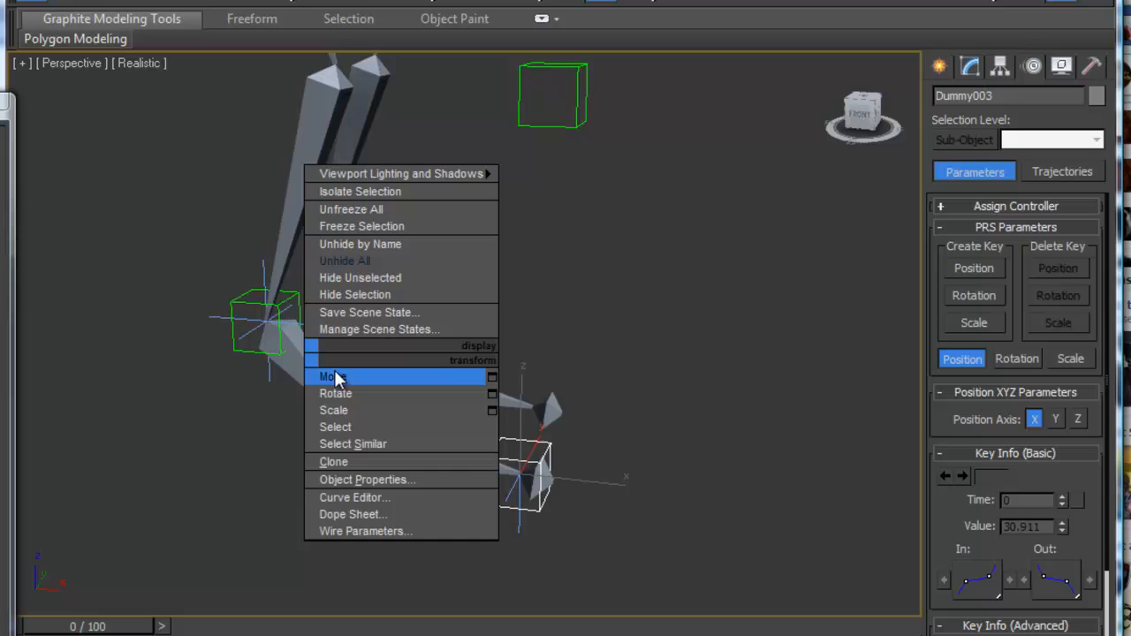
left_click(333, 377)
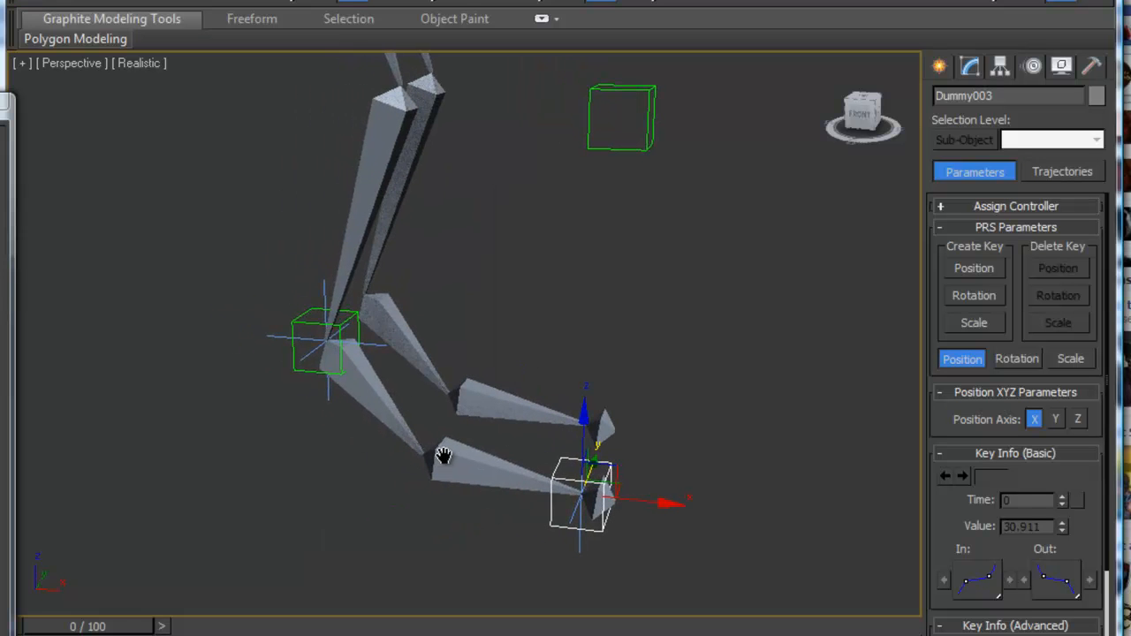
- From a side view, move and rotate the knee dummy Dummy006 about 37 degrees to bend the leg
left_click_drag(442, 457, 367, 433)
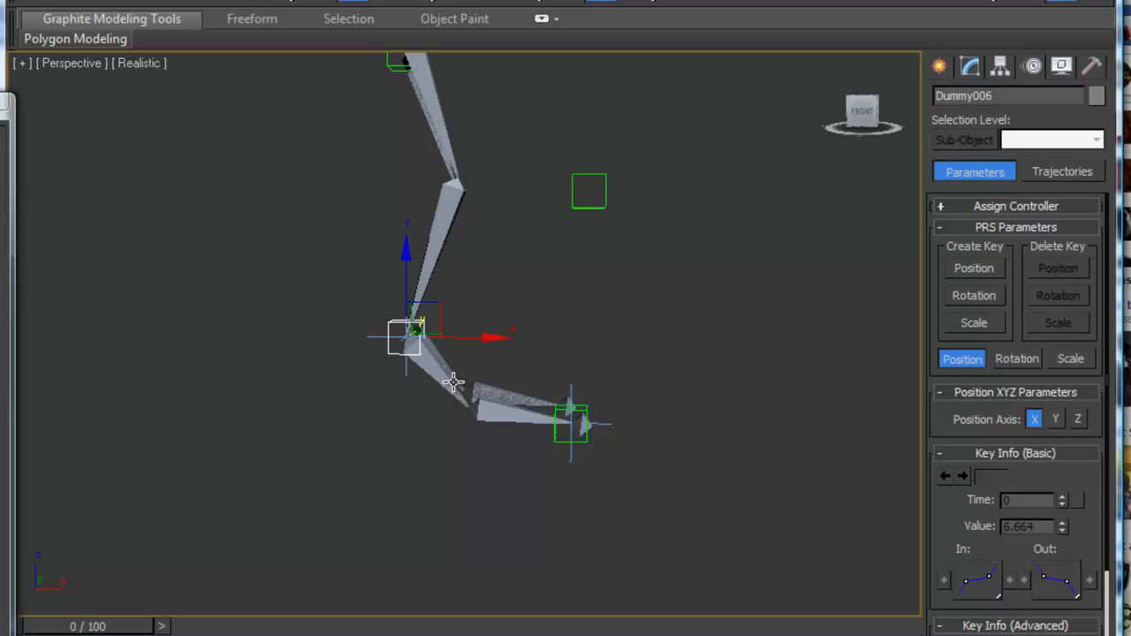
left_click_drag(416, 332, 477, 244)
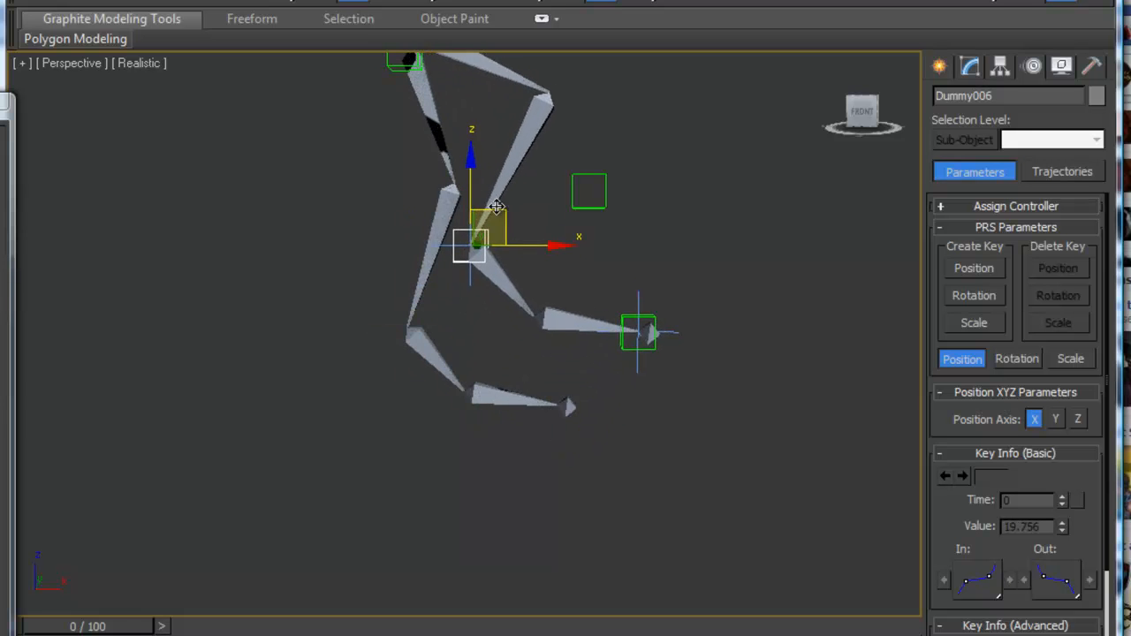
left_click_drag(478, 244, 420, 286)
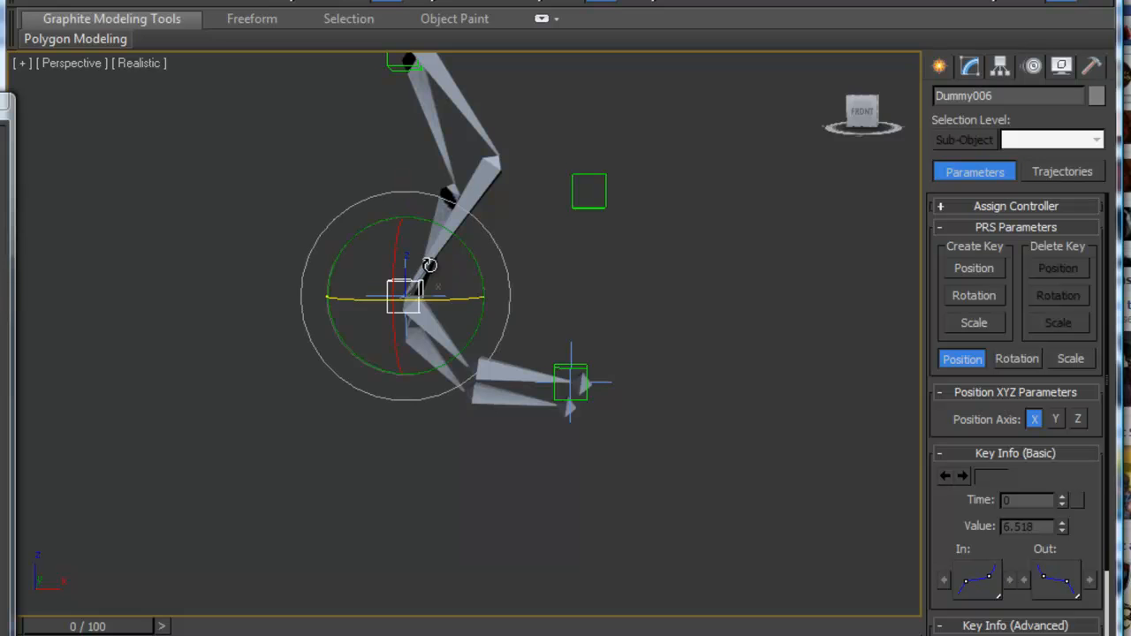
left_click_drag(427, 265, 457, 260)
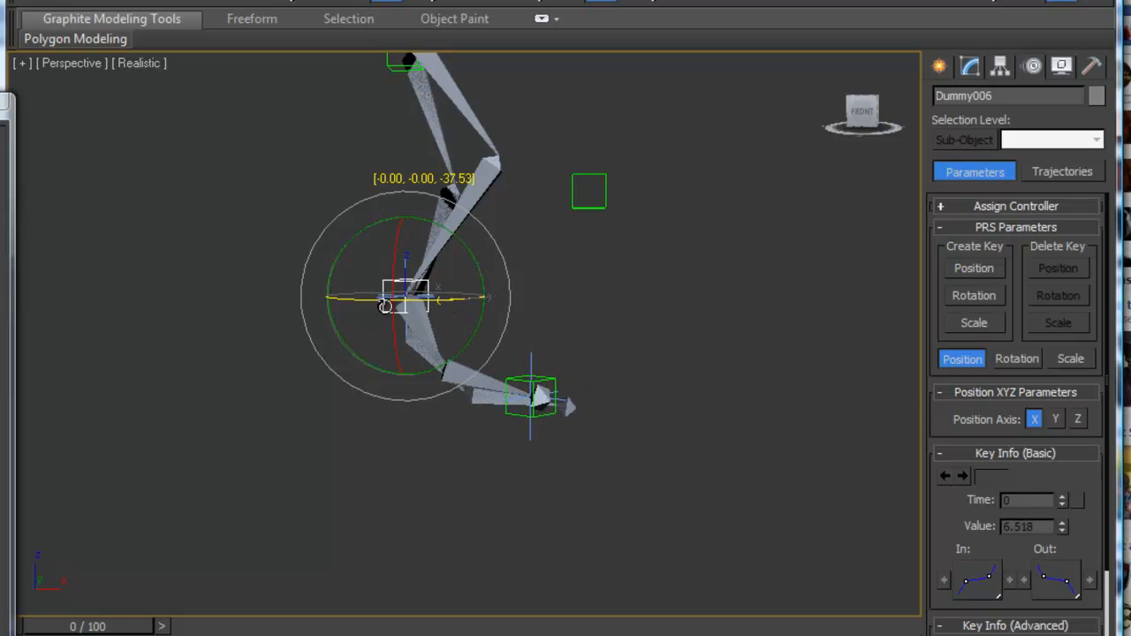
left_click_drag(531, 392, 570, 371)
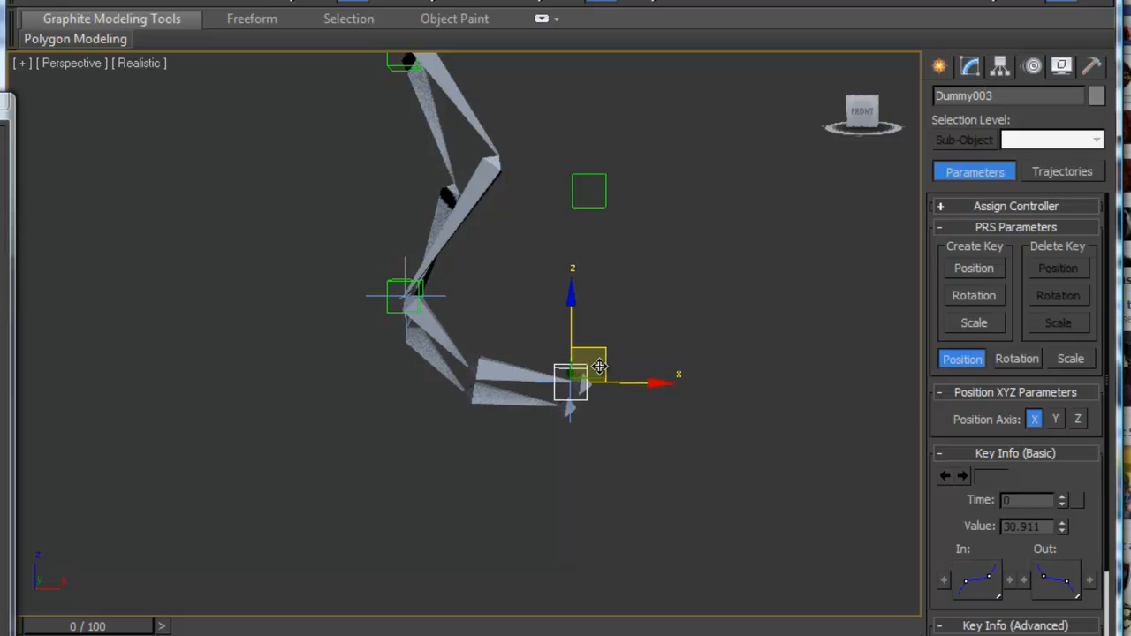
- Move the foot dummy Dummy003 to re-pose the IK leg
left_click_drag(599, 366, 506, 345)
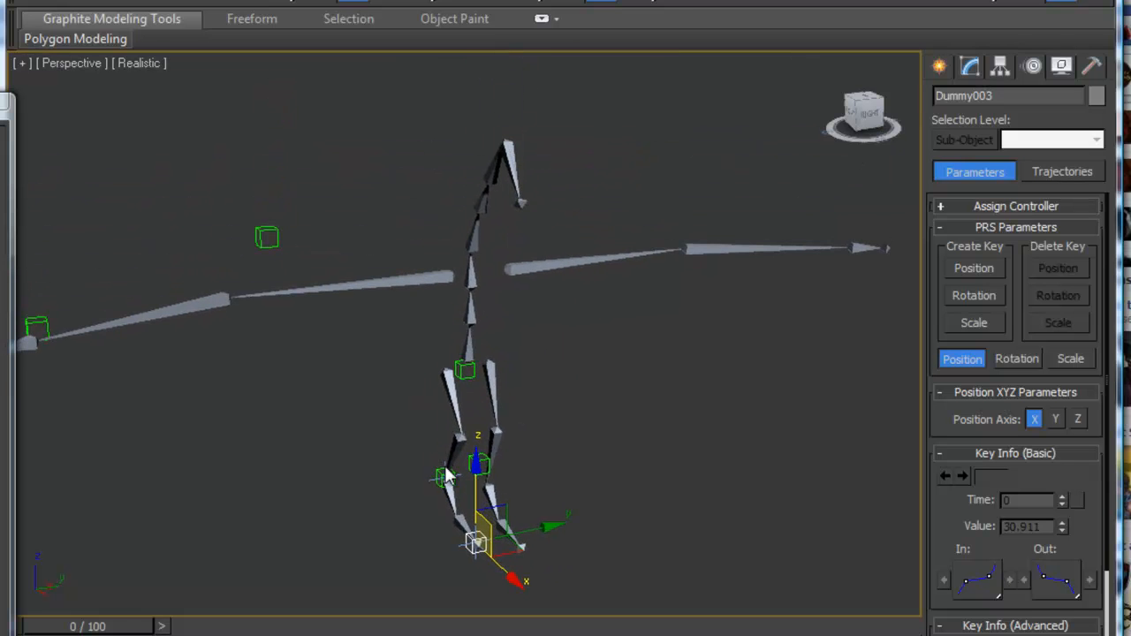
left_click_drag(445, 474, 460, 487)
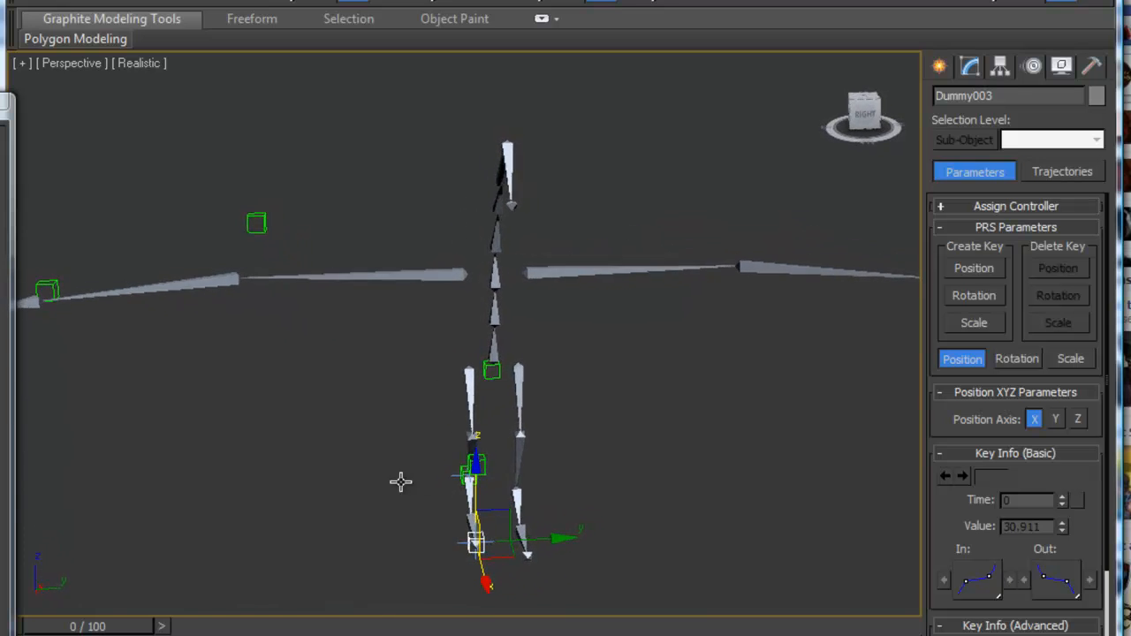
left_click_drag(399, 481, 459, 435)
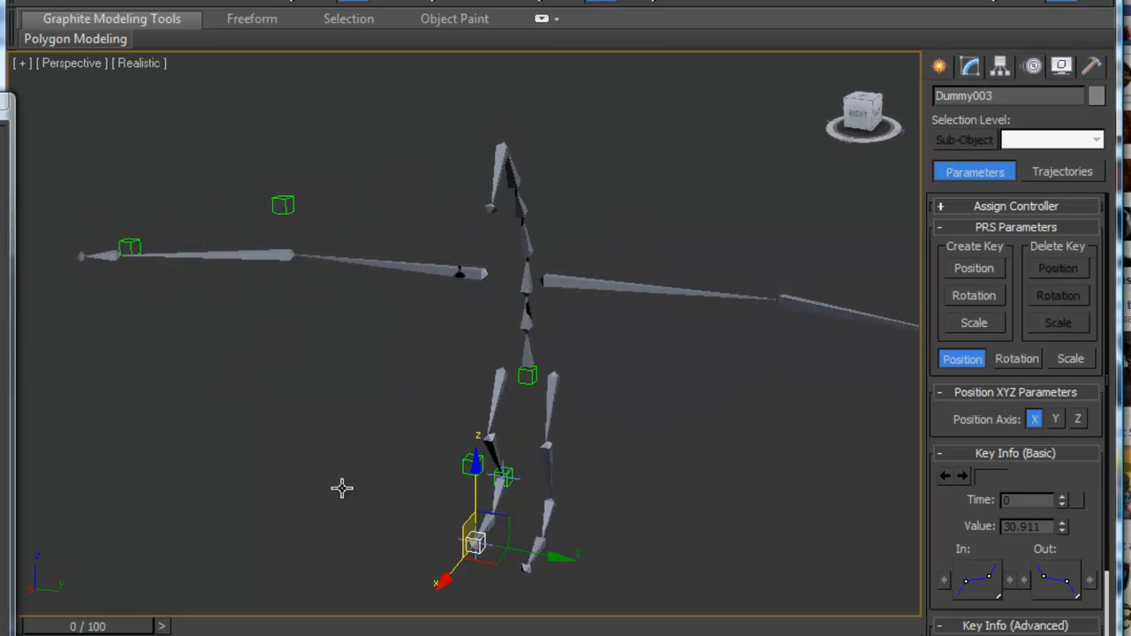
left_click_drag(343, 488, 555, 488)
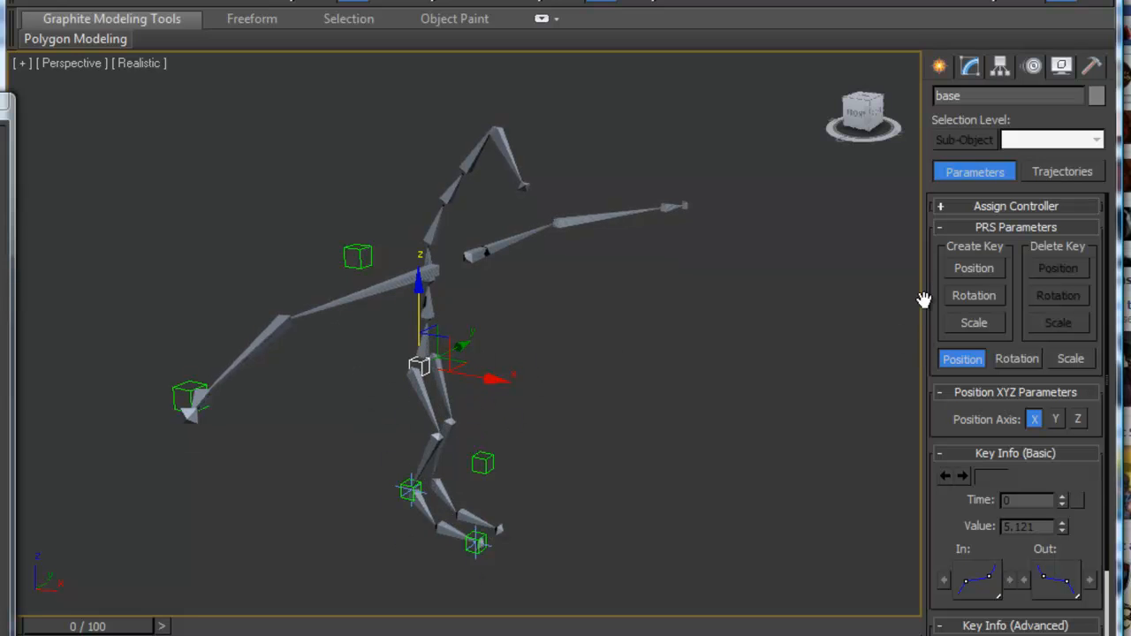
mouse_move(404, 392)
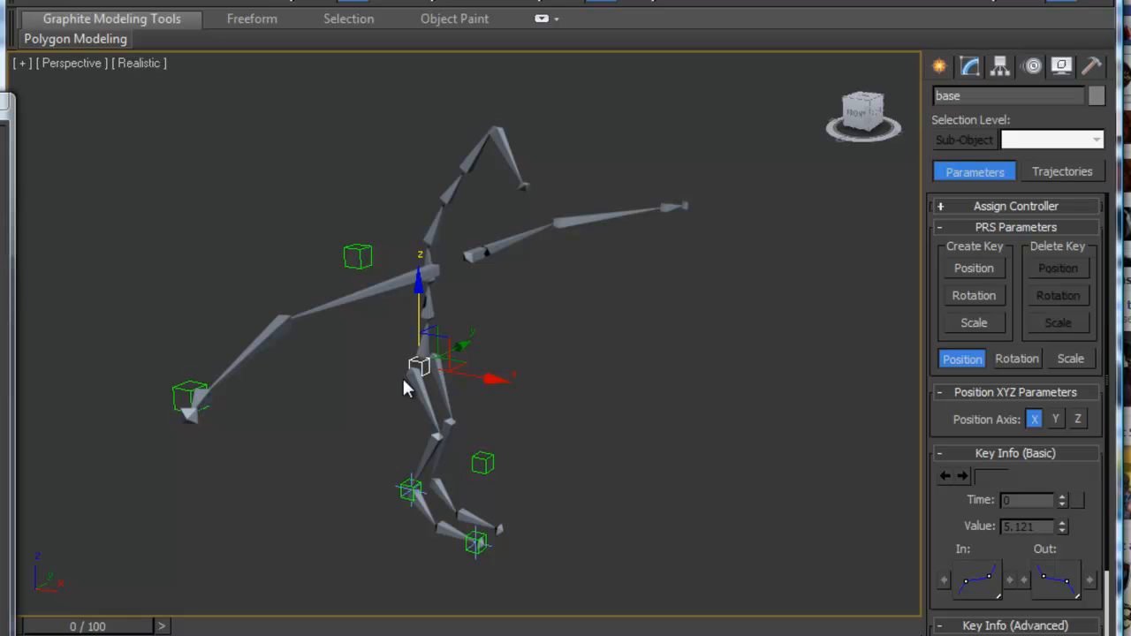
mouse_move(499, 396)
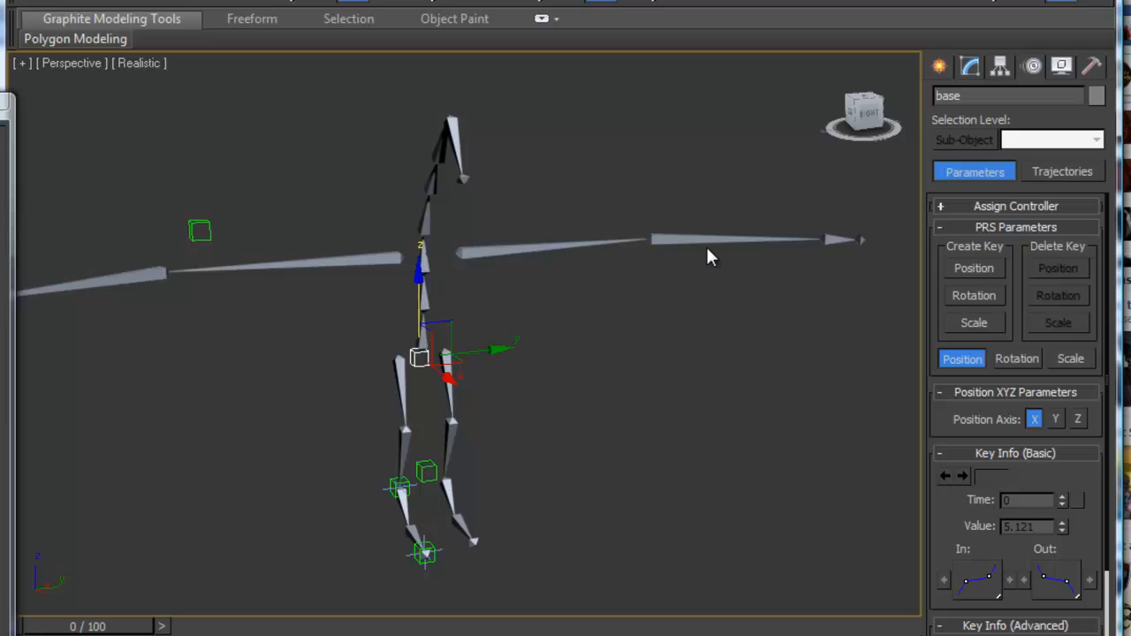
mouse_move(481, 346)
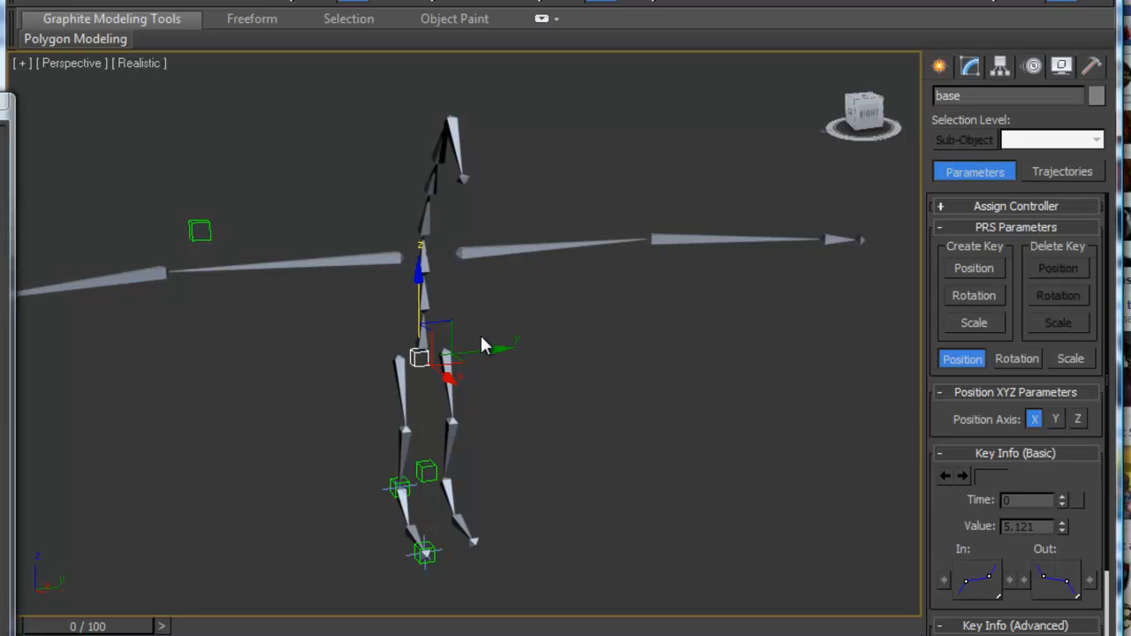